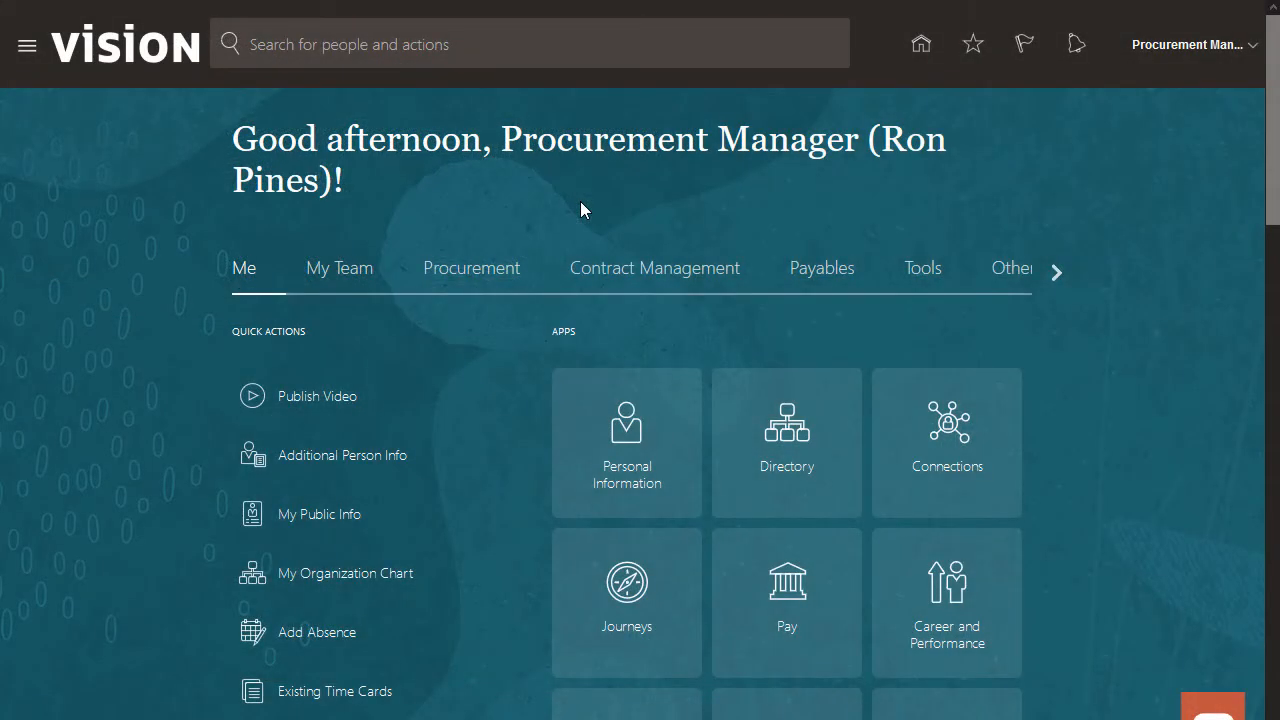
{"action": "mouse_move", "coordinate": [472, 268]}
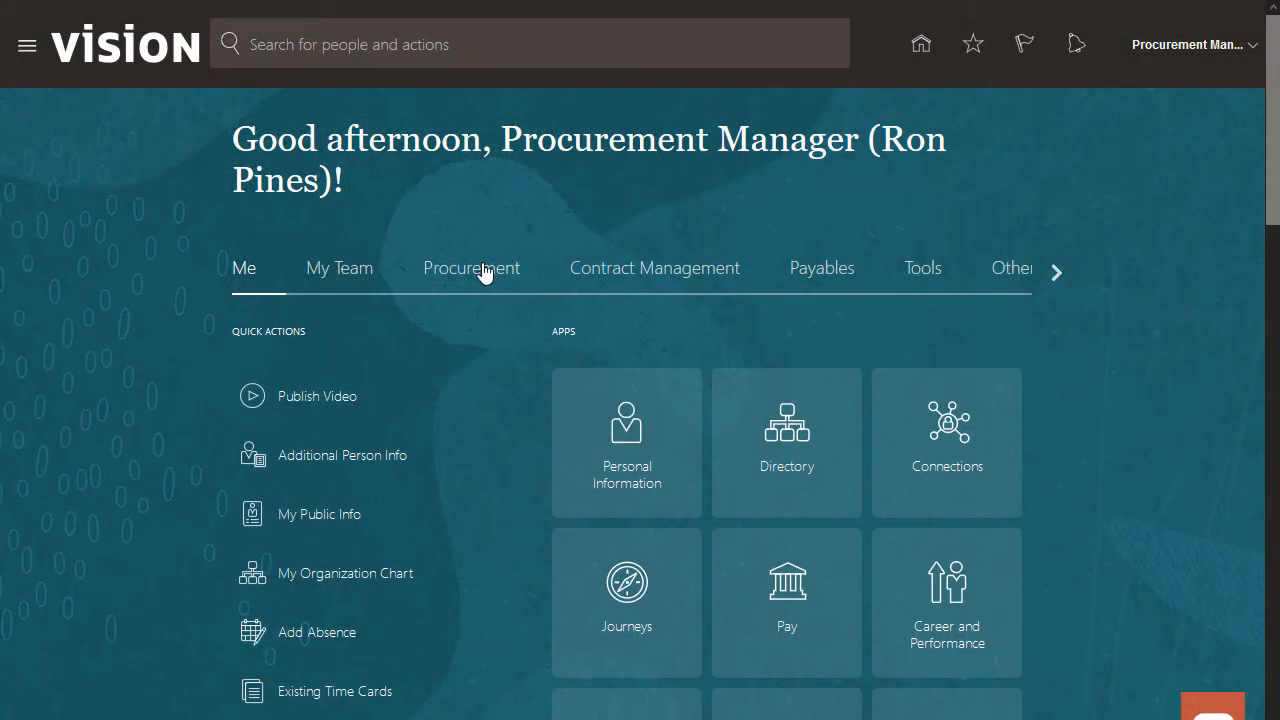
- Navigate from the home page to Procurement > Purchase Requisitions
{"action": "left_click", "coordinate": [472, 268]}
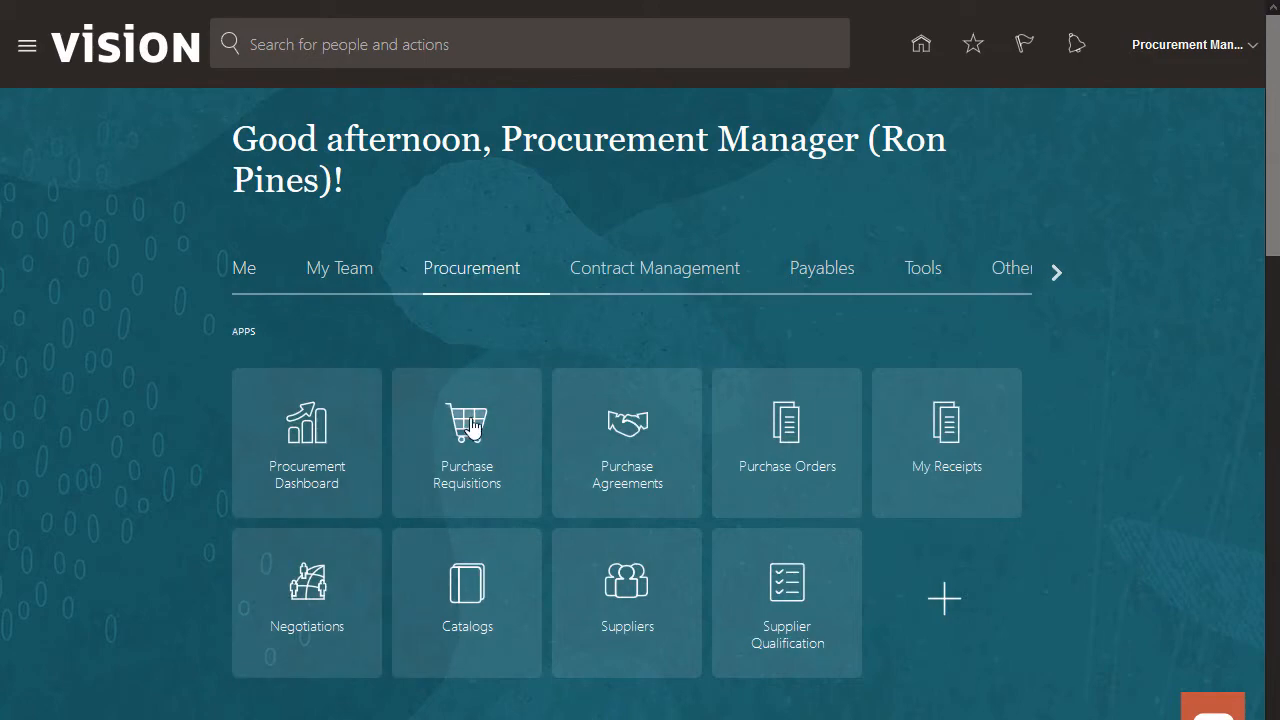
{"action": "left_click", "coordinate": [466, 442]}
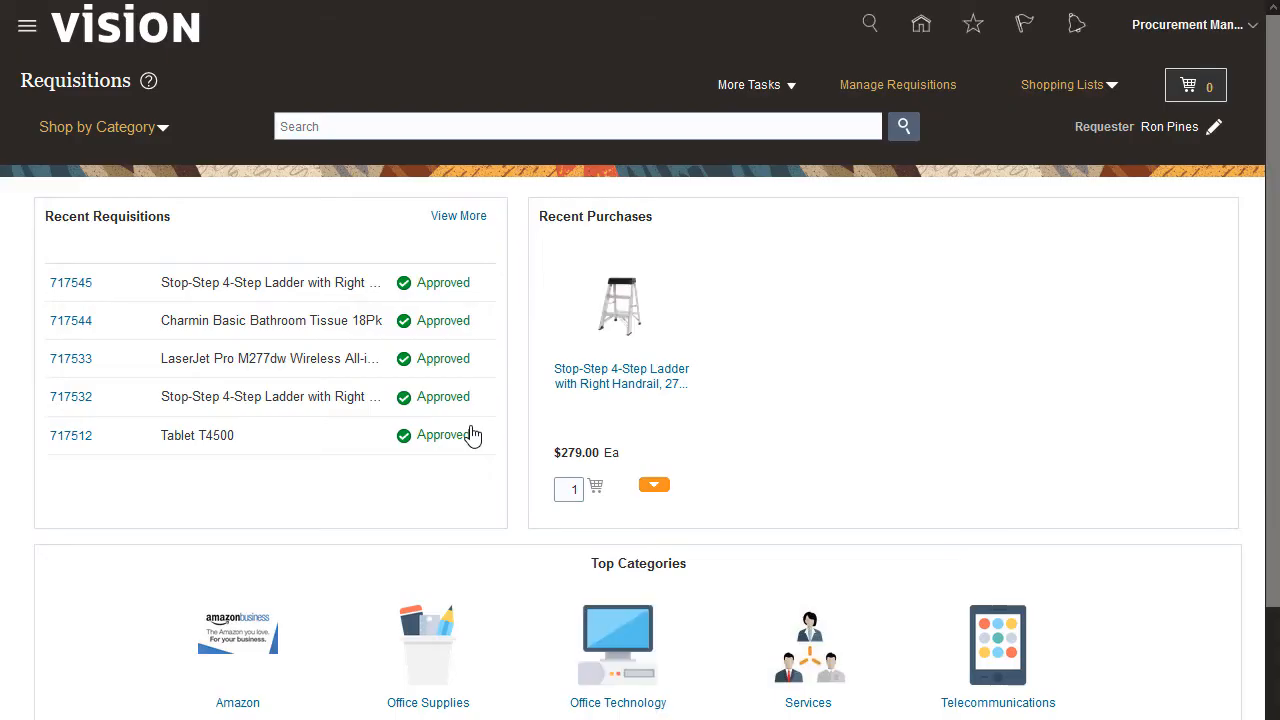
- Browse Shop by Category to Office Supplies > Desk Supplies and list its products
{"action": "left_click", "coordinate": [576, 126]}
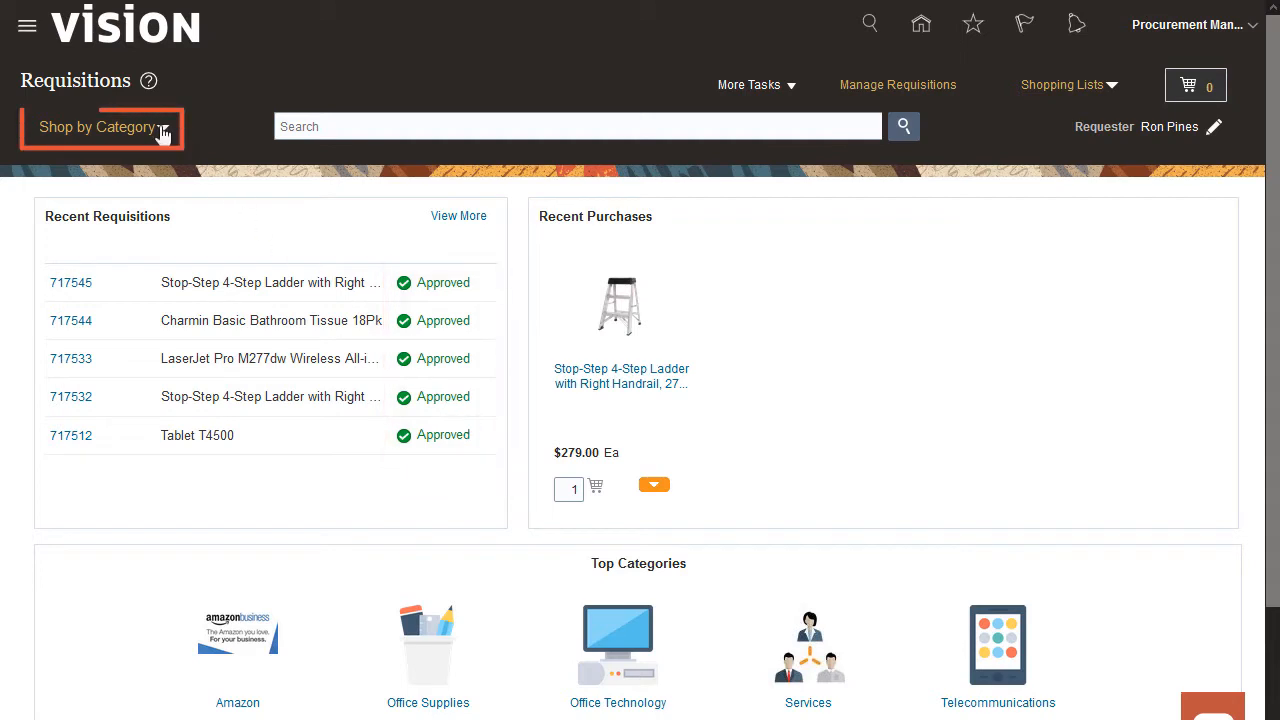
{"action": "left_click", "coordinate": [96, 128]}
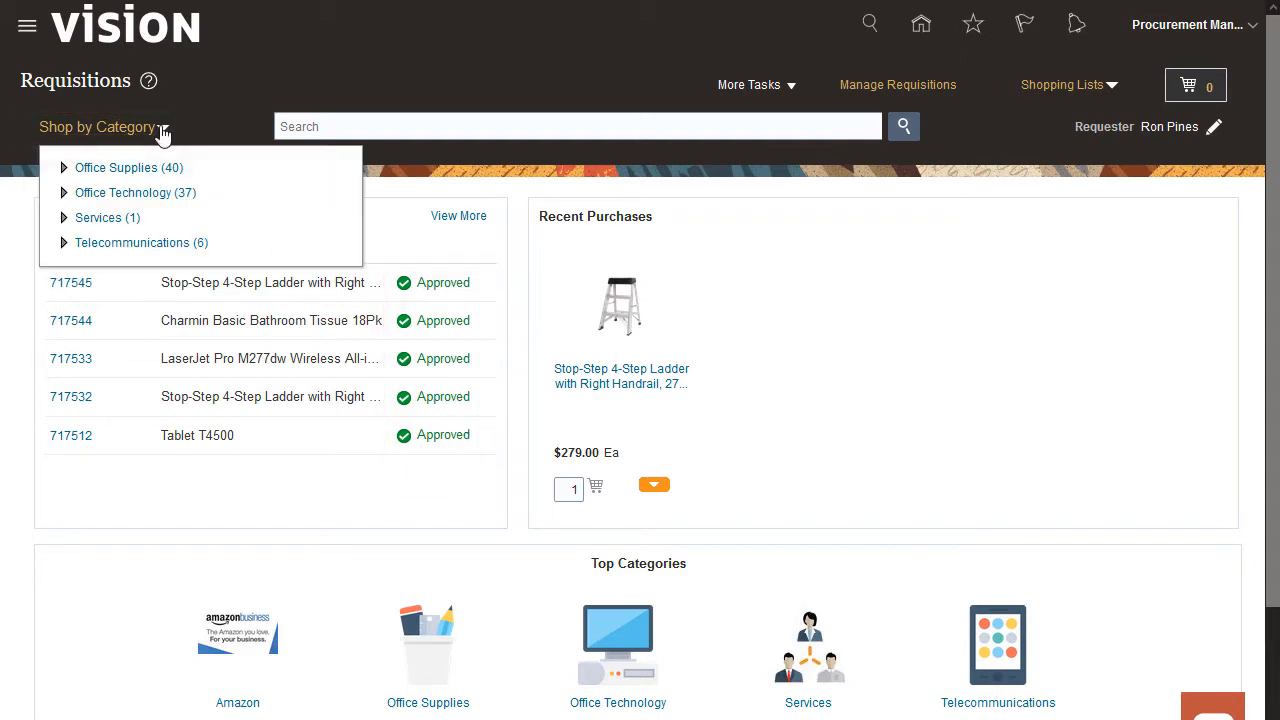
{"action": "mouse_move", "coordinate": [68, 176]}
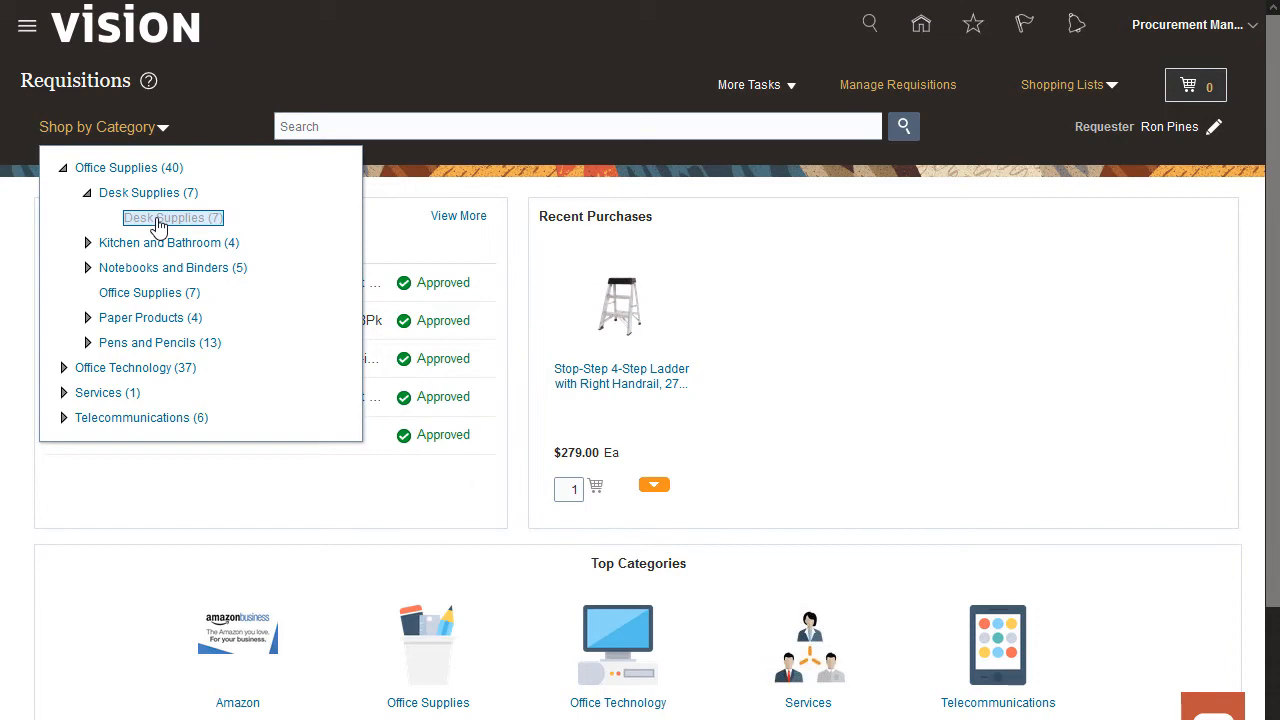
{"action": "left_click", "coordinate": [172, 216]}
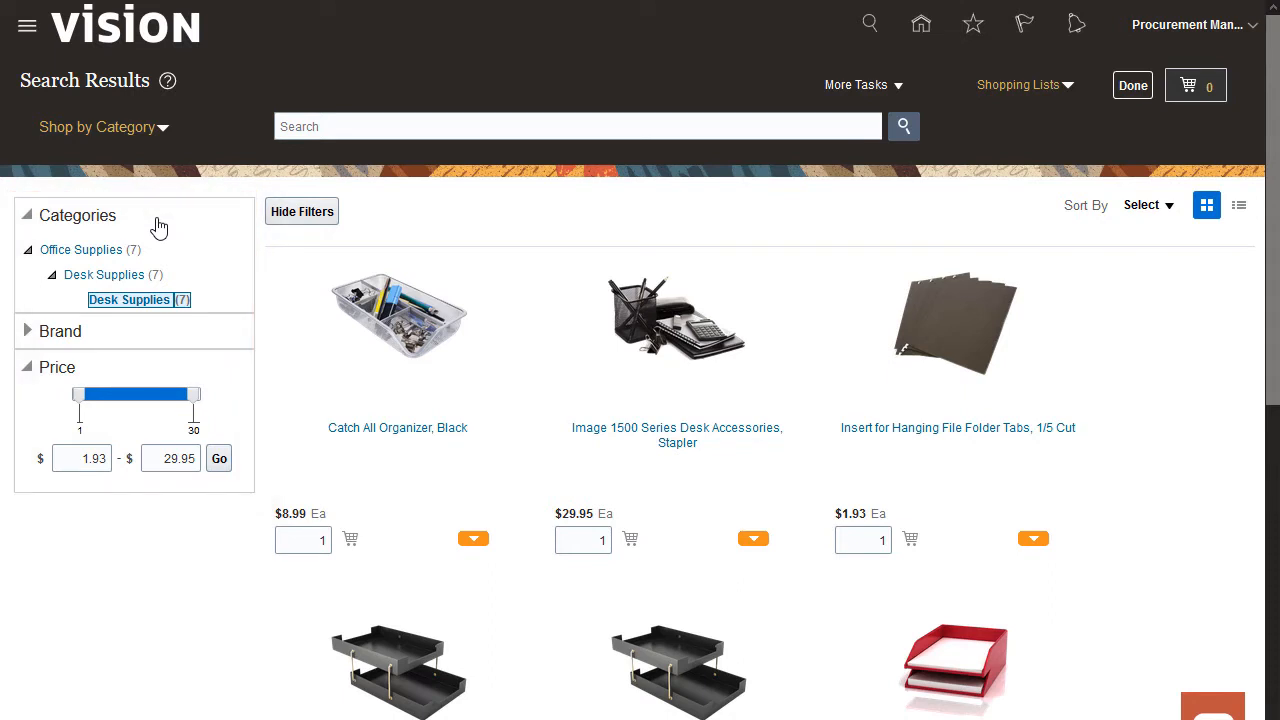
{"action": "mouse_move", "coordinate": [184, 238]}
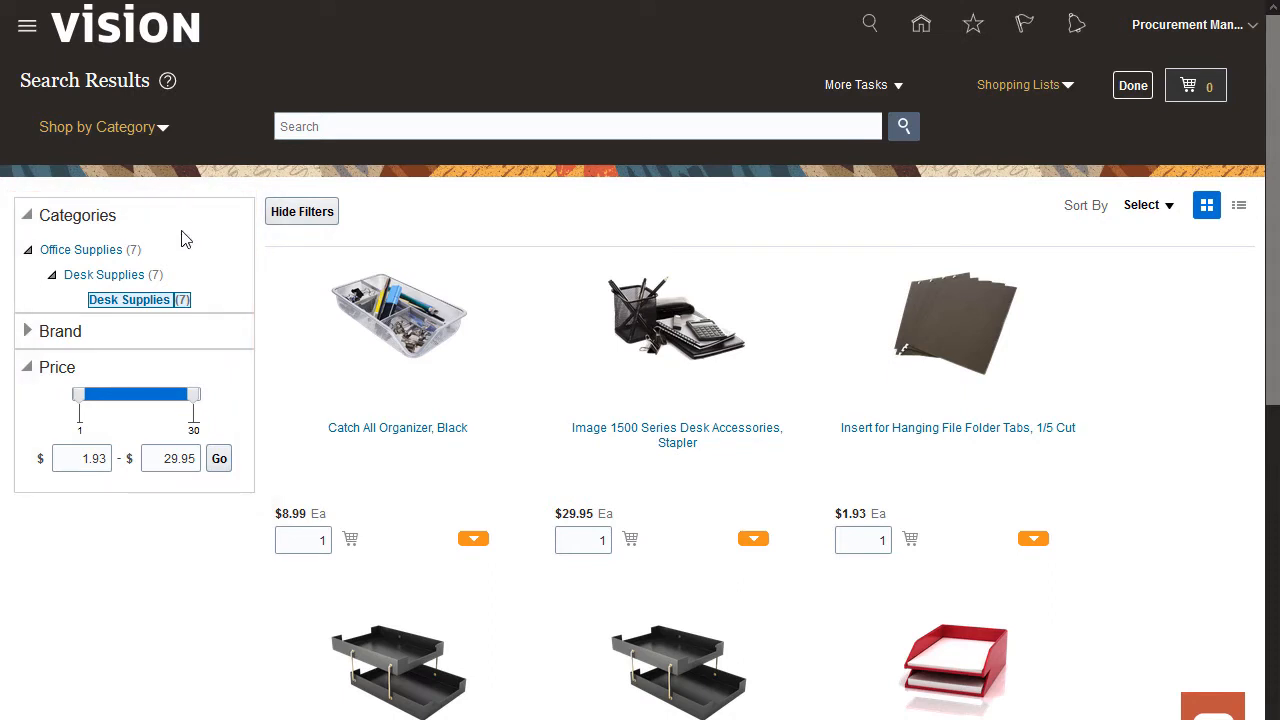
{"action": "mouse_move", "coordinate": [404, 336]}
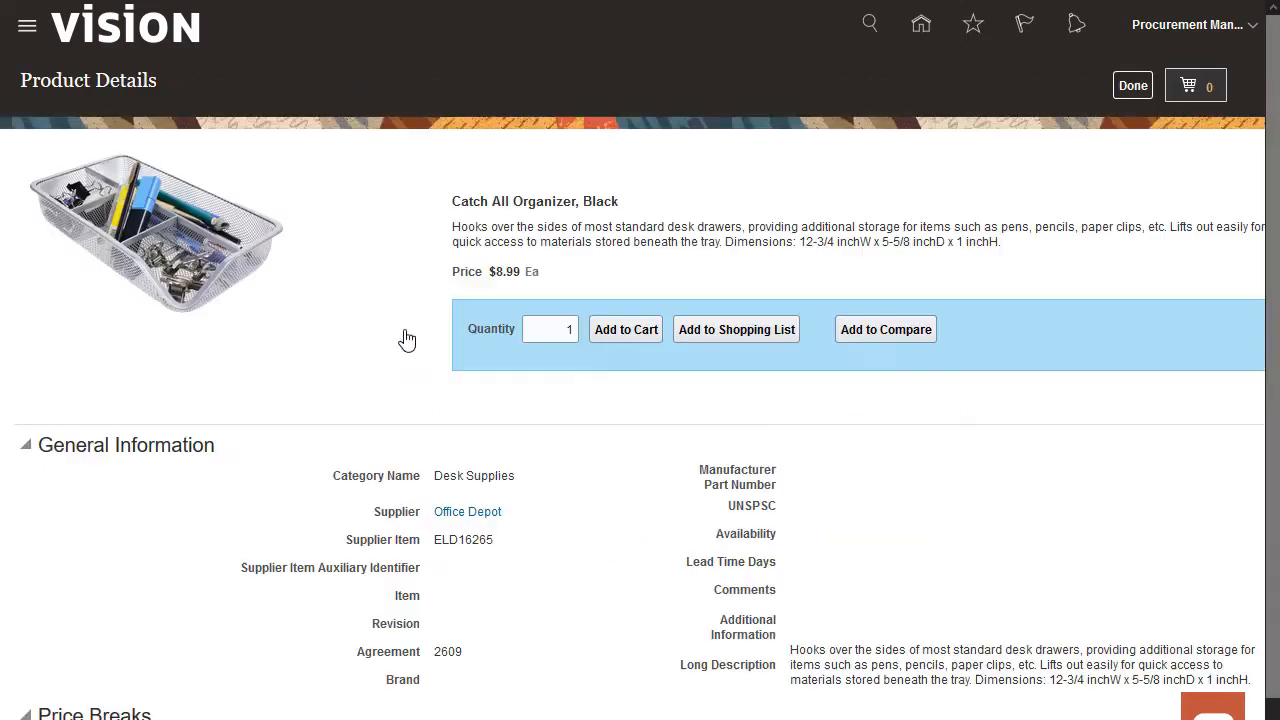
- Add 5 Catch All Organizer, Black units to the cart
{"action": "left_click", "coordinate": [550, 328]}
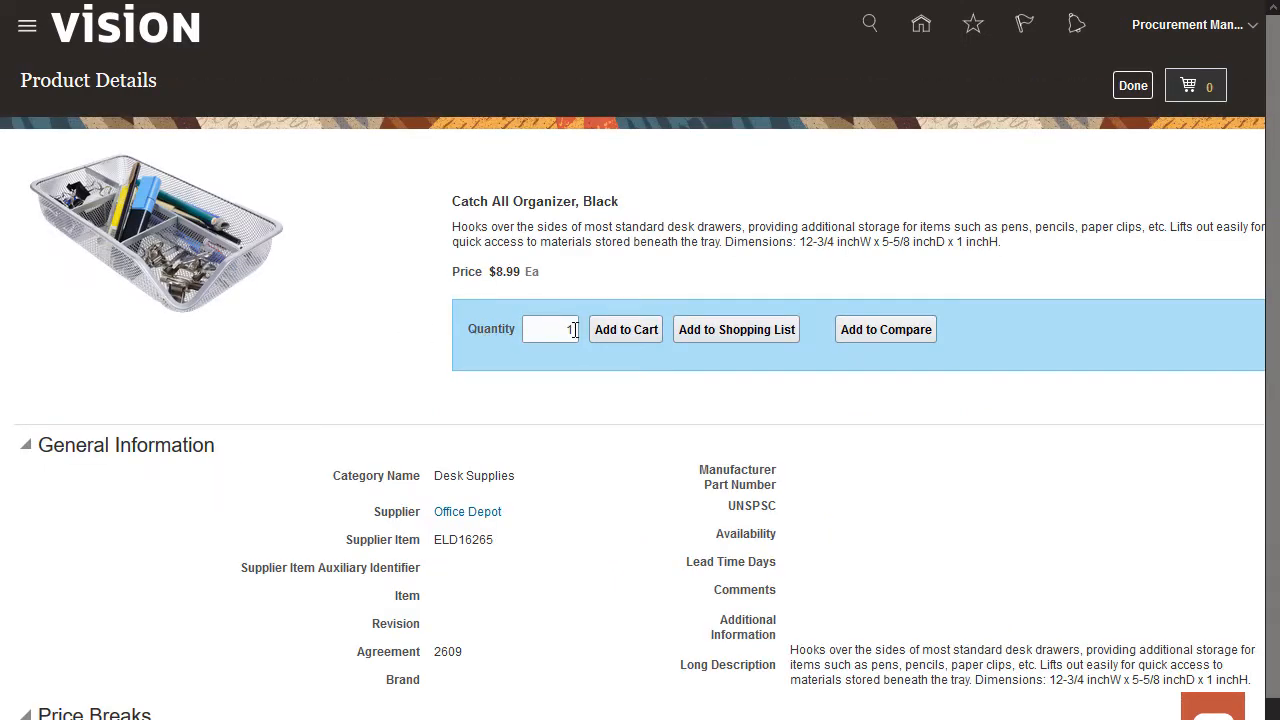
{"action": "type", "text": "5"}
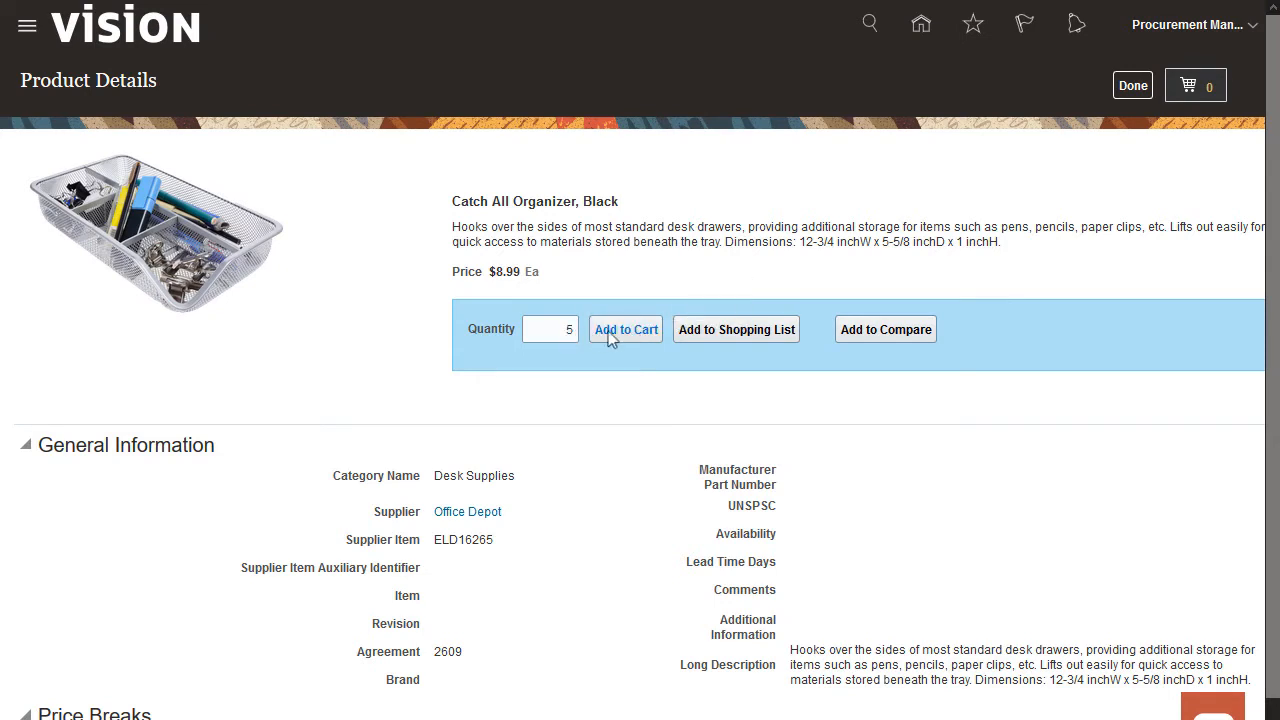
{"action": "left_click", "coordinate": [624, 328]}
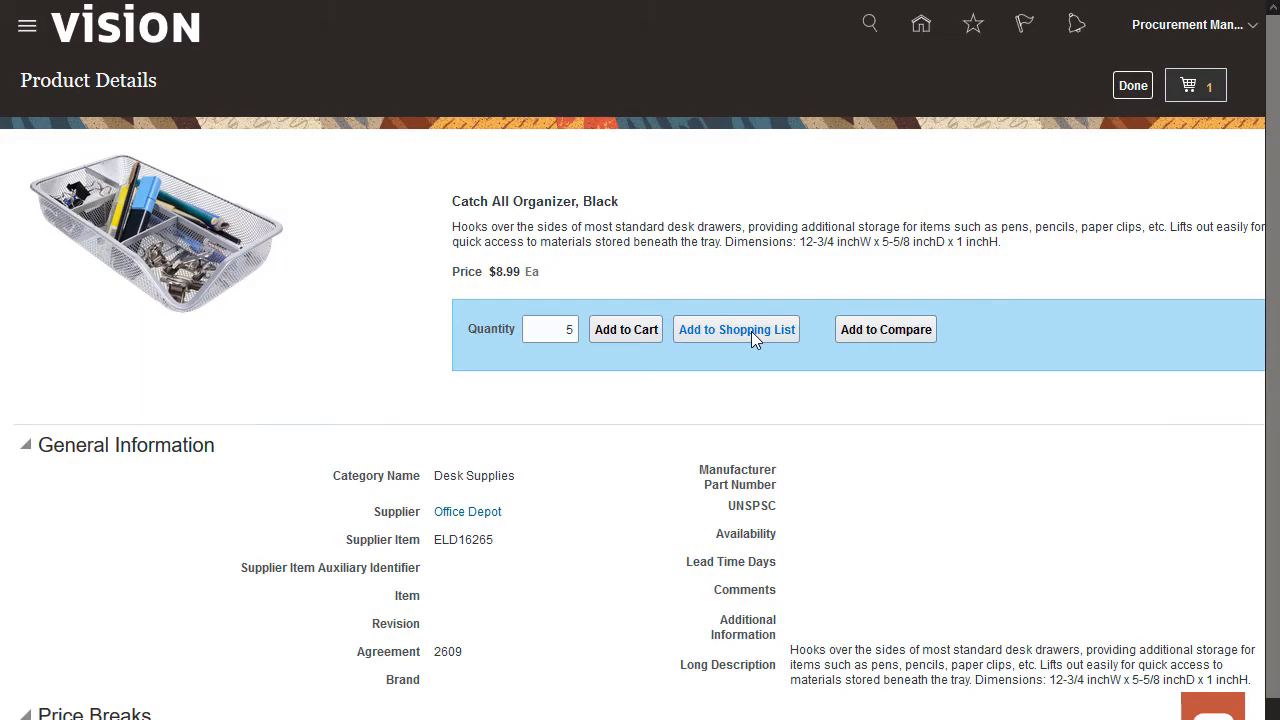
- Save the organizer to a new shopping list named 'Office Supplies'
{"action": "left_click", "coordinate": [736, 328]}
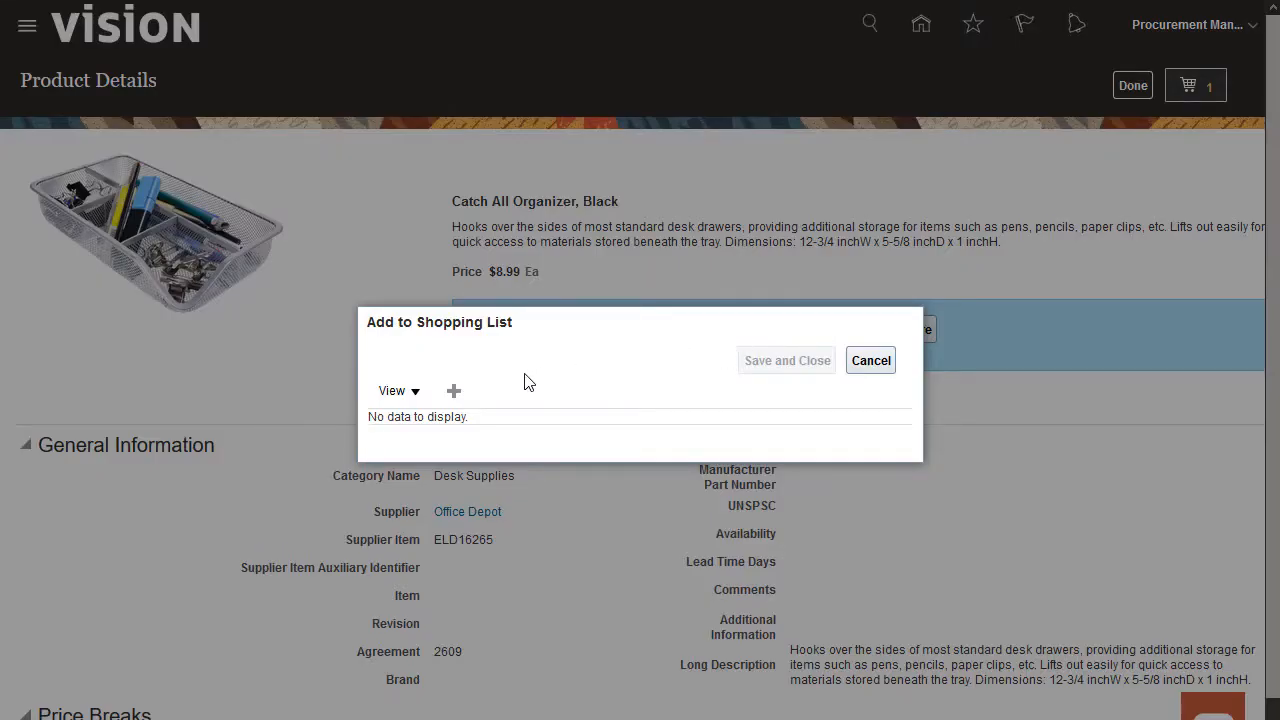
{"action": "left_click", "coordinate": [452, 390]}
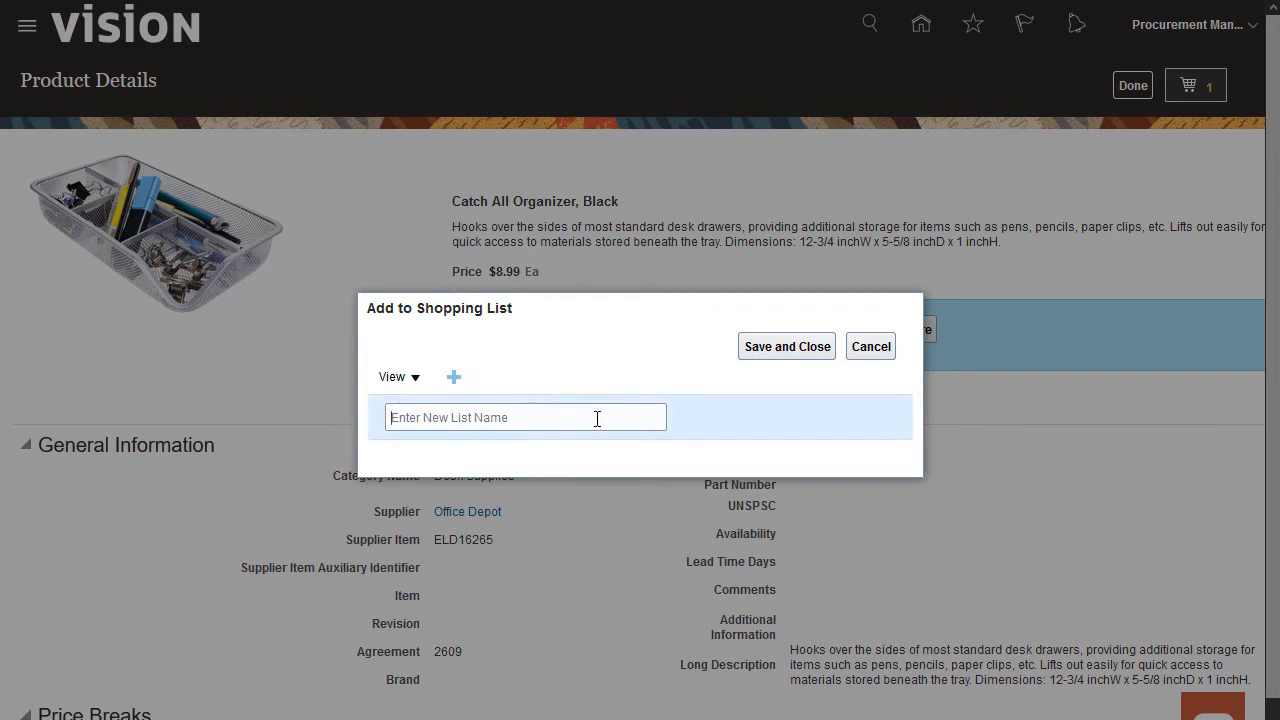
{"action": "type", "text": "Office Supplies"}
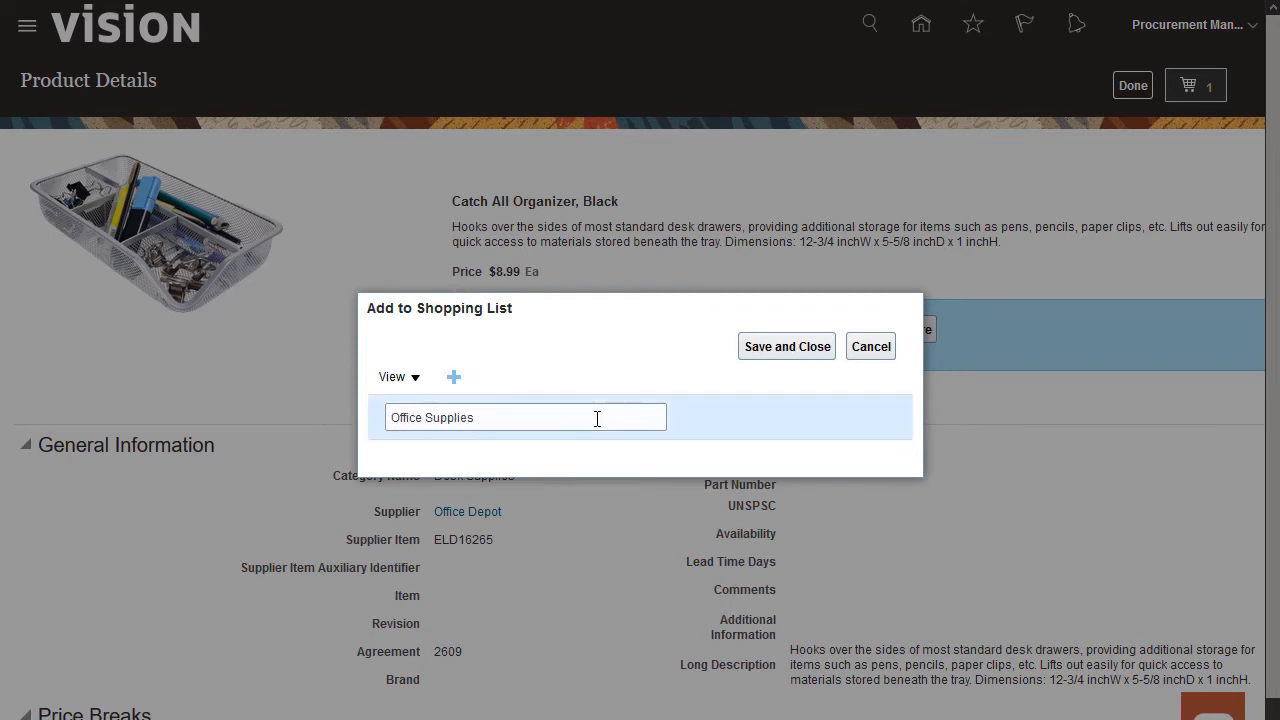
{"action": "left_click", "coordinate": [786, 346]}
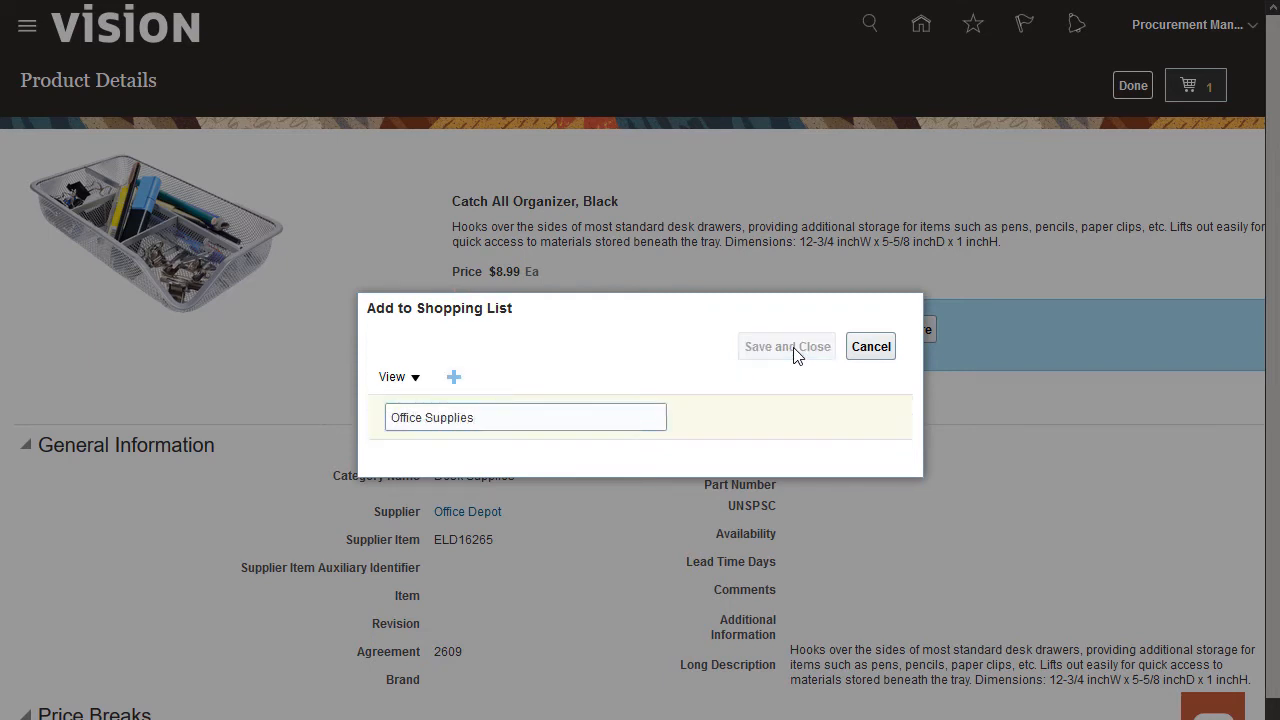
{"action": "left_click", "coordinate": [786, 346]}
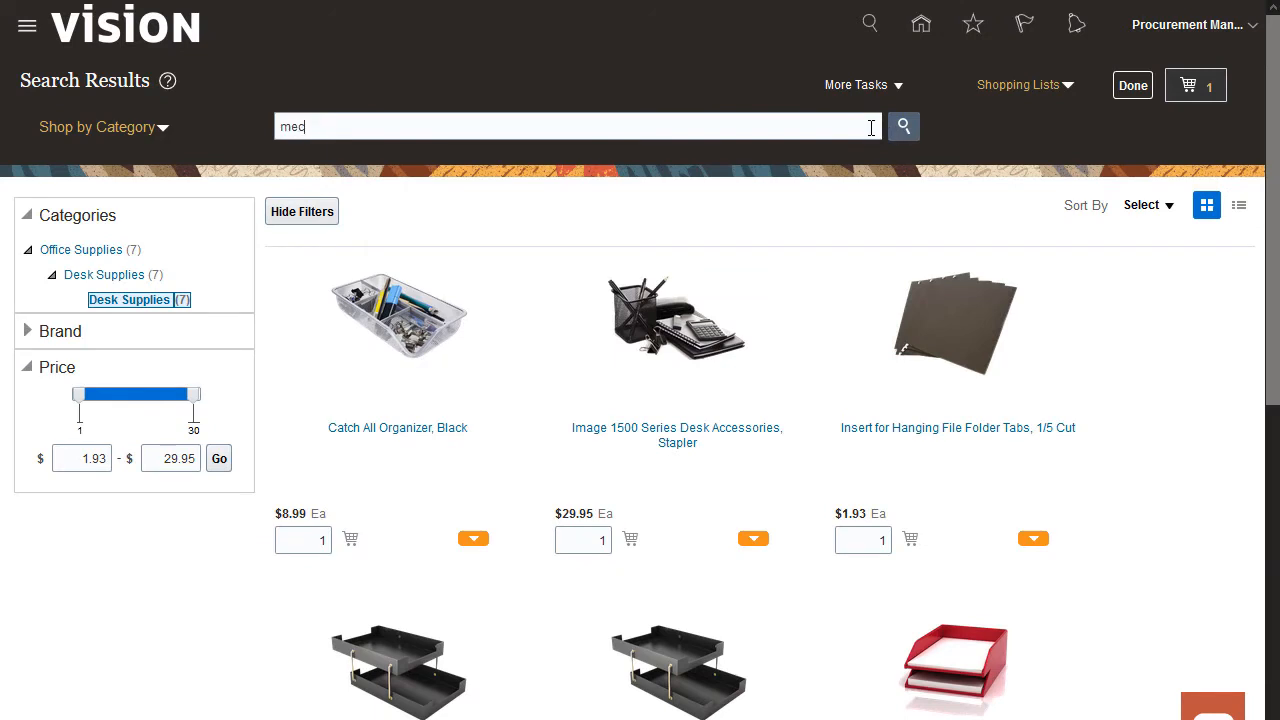
- Search the catalog for 'mechanical' to find the disposable mechanical pencils
{"action": "type", "text": "mechanical"}
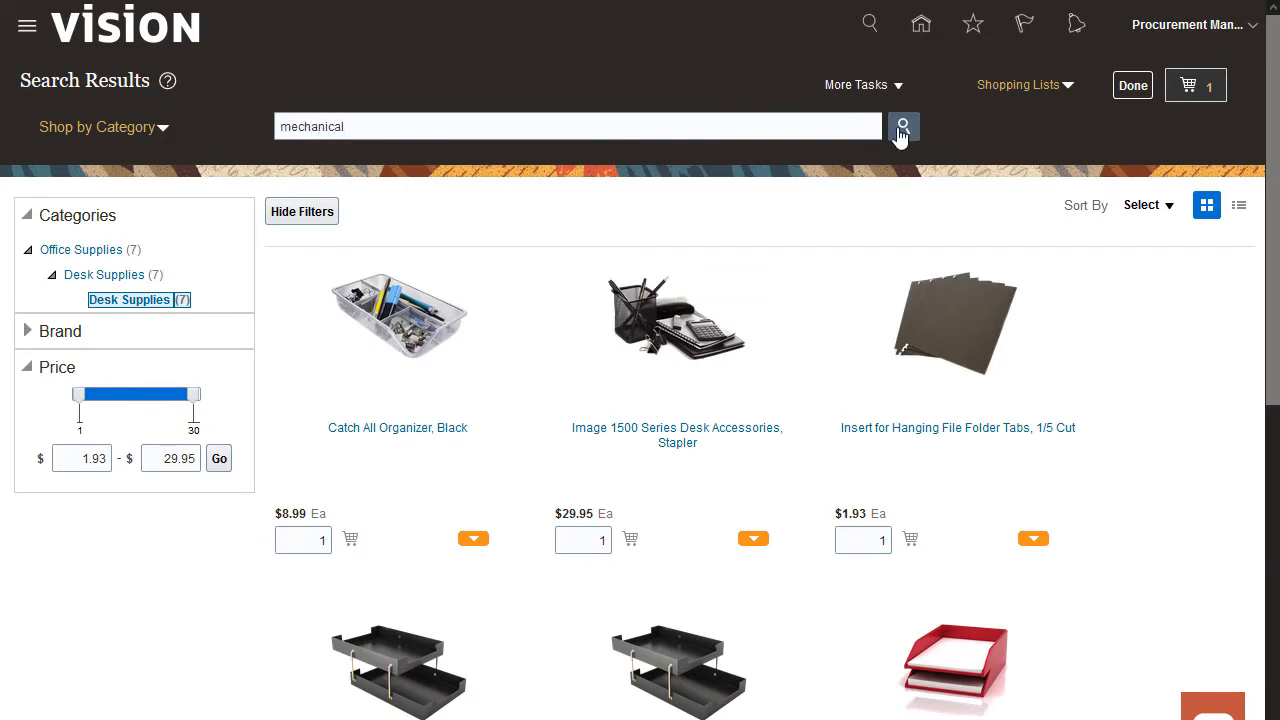
{"action": "left_click", "coordinate": [902, 126]}
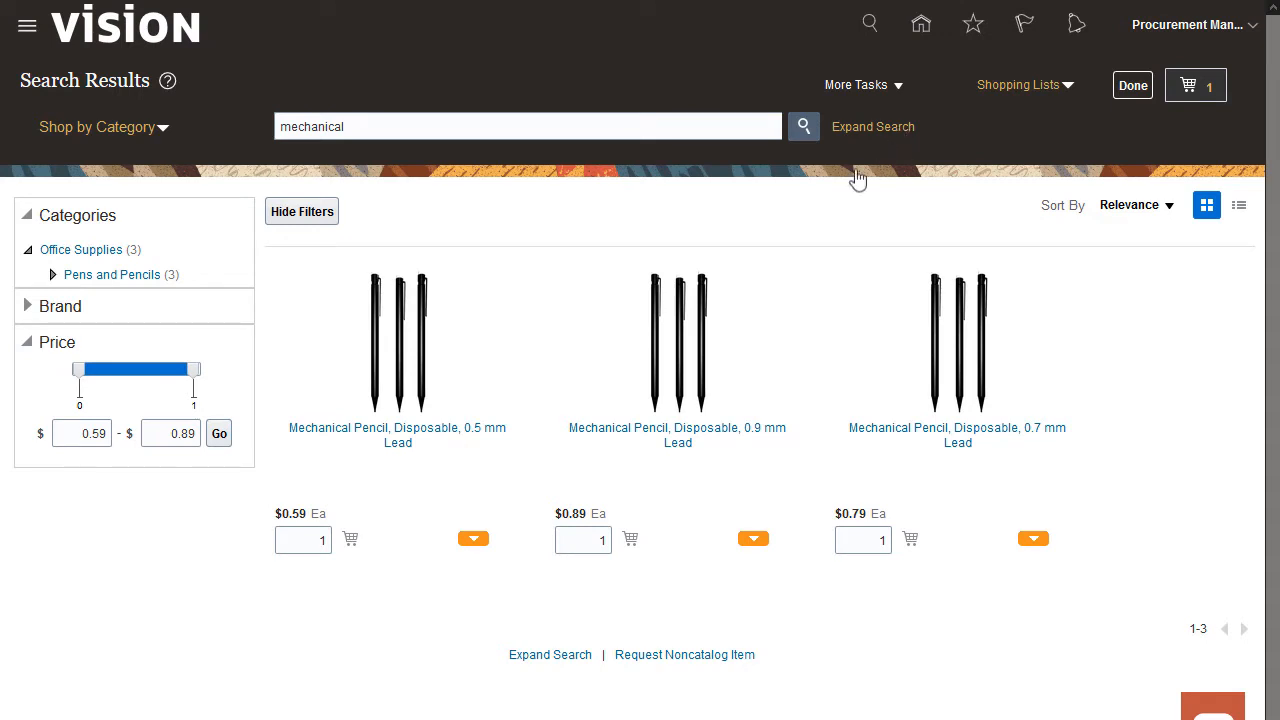
- Mark the 0.5, 0.9 and 0.7 mm pencils for comparison and reach the Compare tray
{"action": "left_click", "coordinate": [472, 540]}
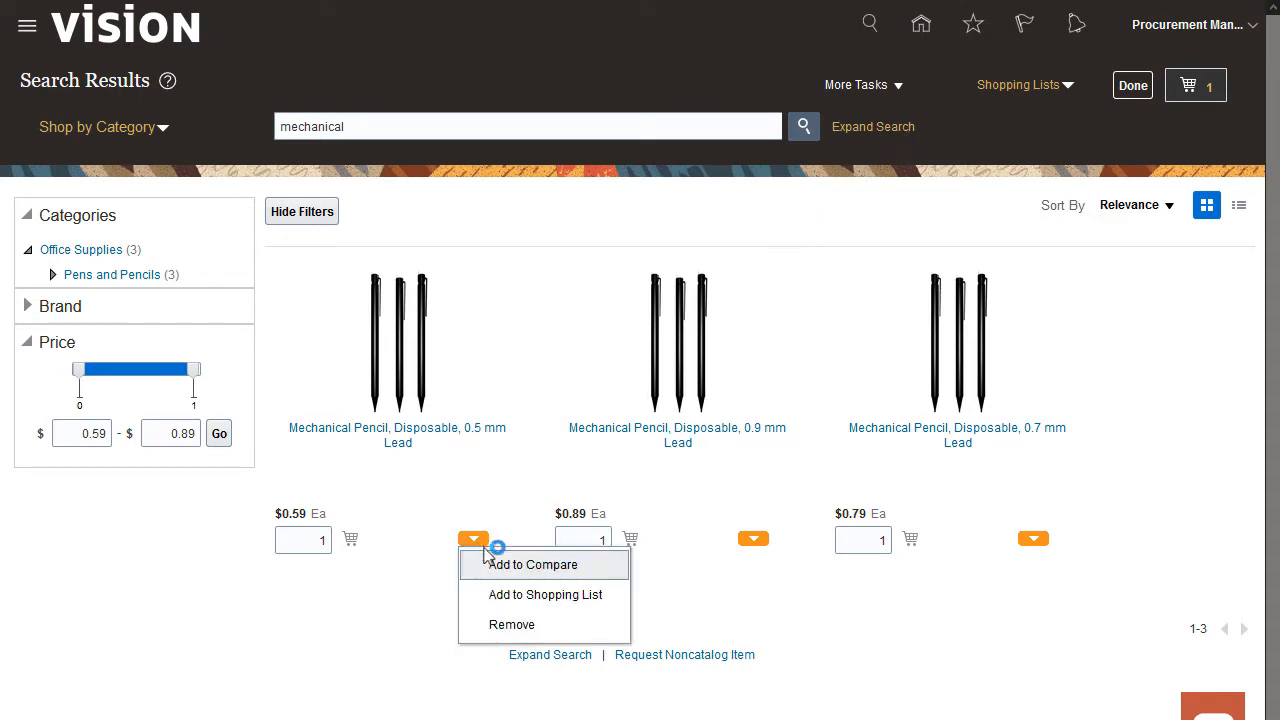
{"action": "left_click", "coordinate": [532, 564]}
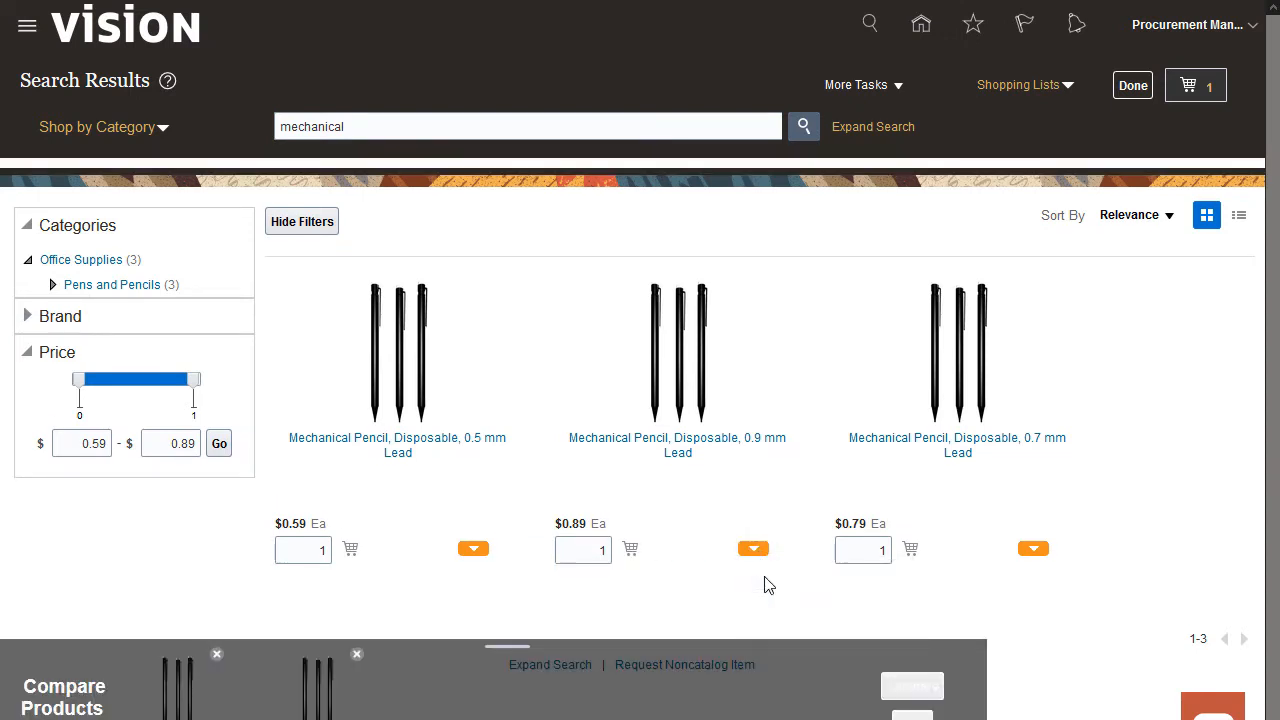
{"action": "left_click", "coordinate": [1032, 548]}
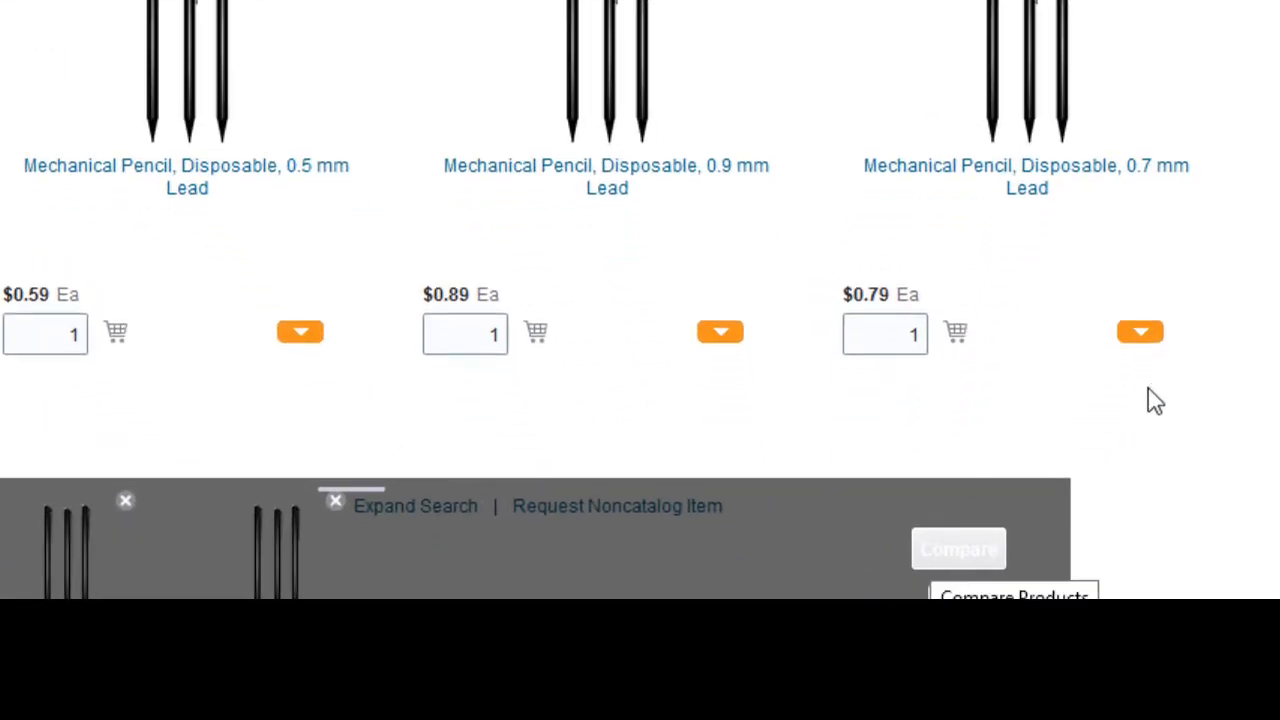
{"action": "scroll", "scroll_direction": "down", "scroll_amount": 3}
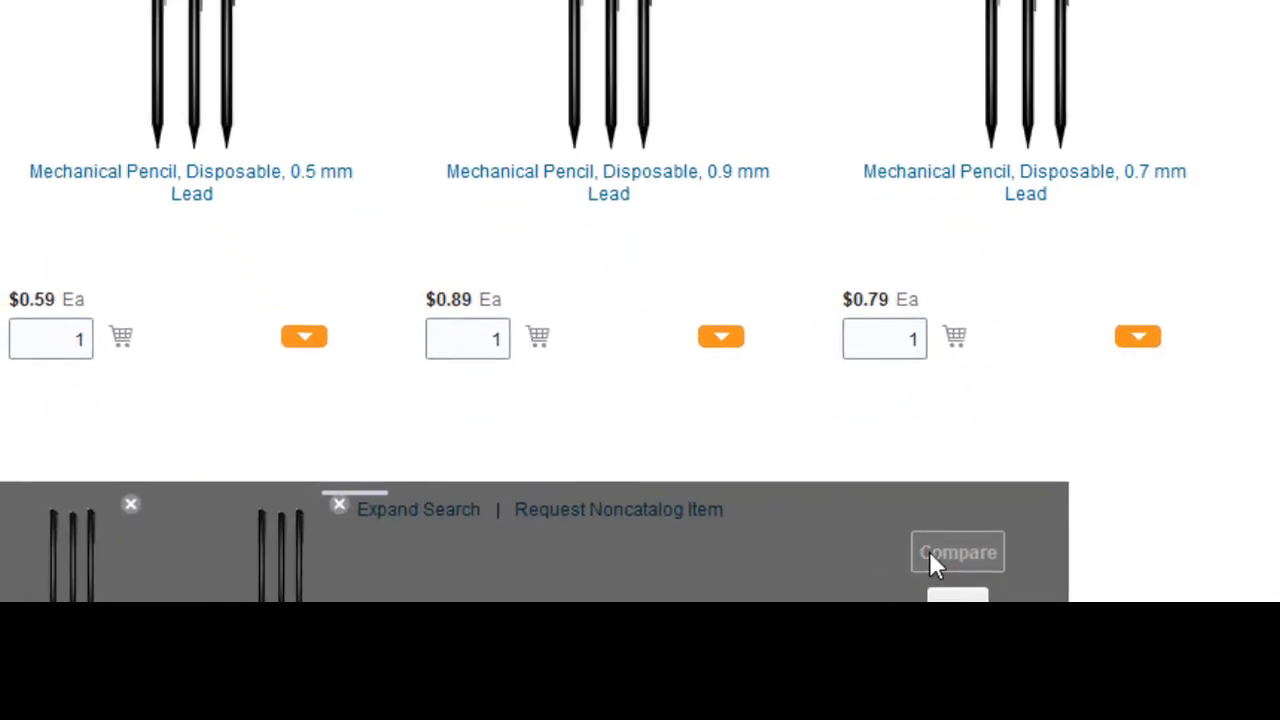
- From the comparison, add 3 of the 0.9 mm pencil to the cart and save it to the Office Supplies list
{"action": "left_click", "coordinate": [956, 552]}
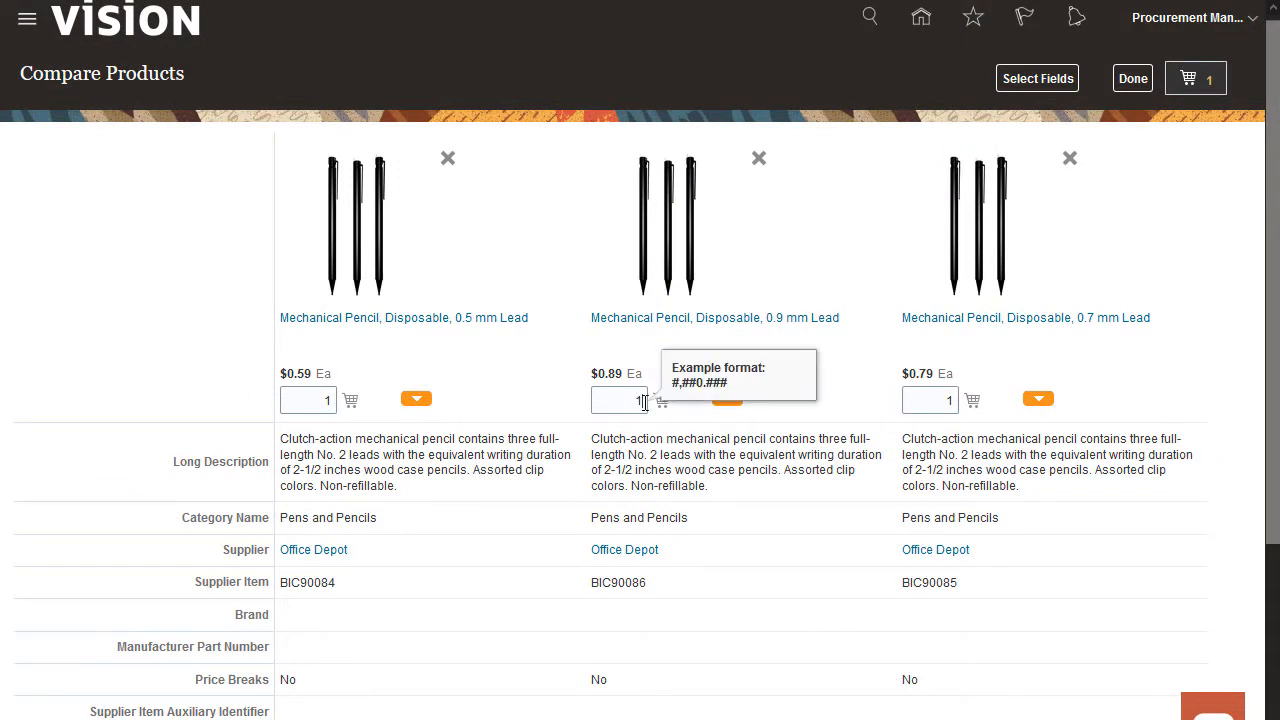
{"action": "type", "text": "3"}
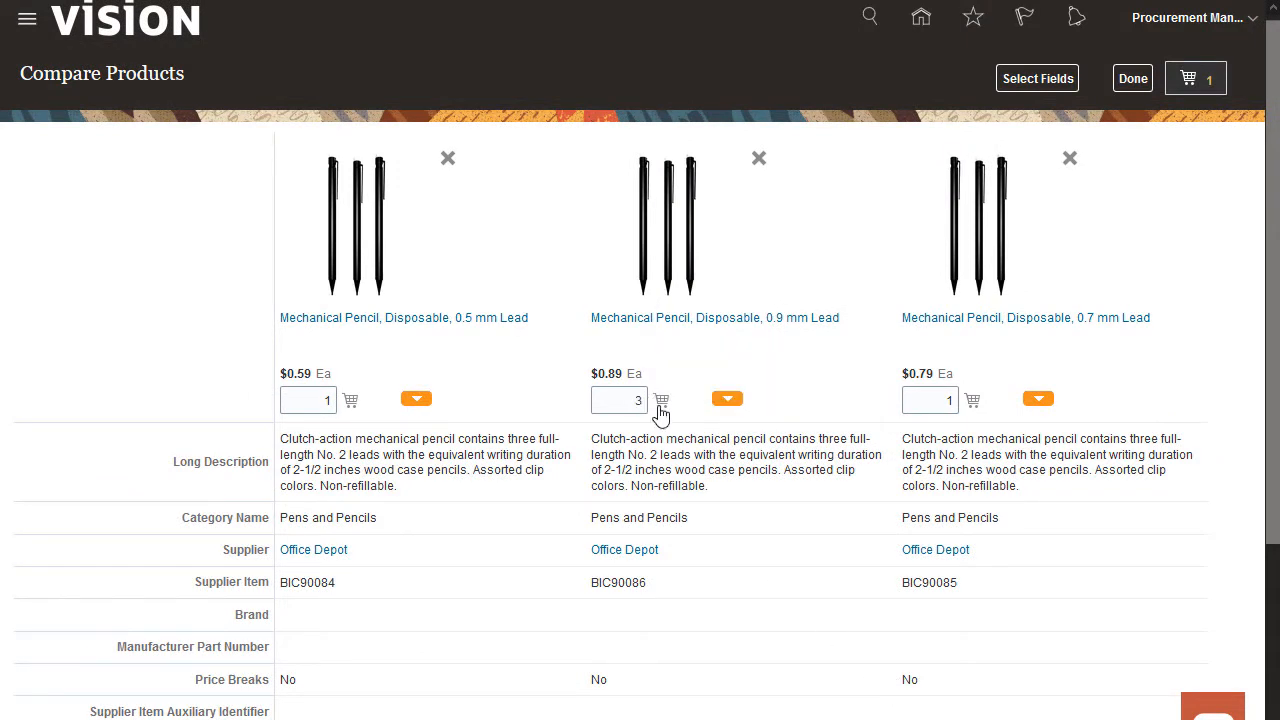
{"action": "left_click", "coordinate": [660, 400]}
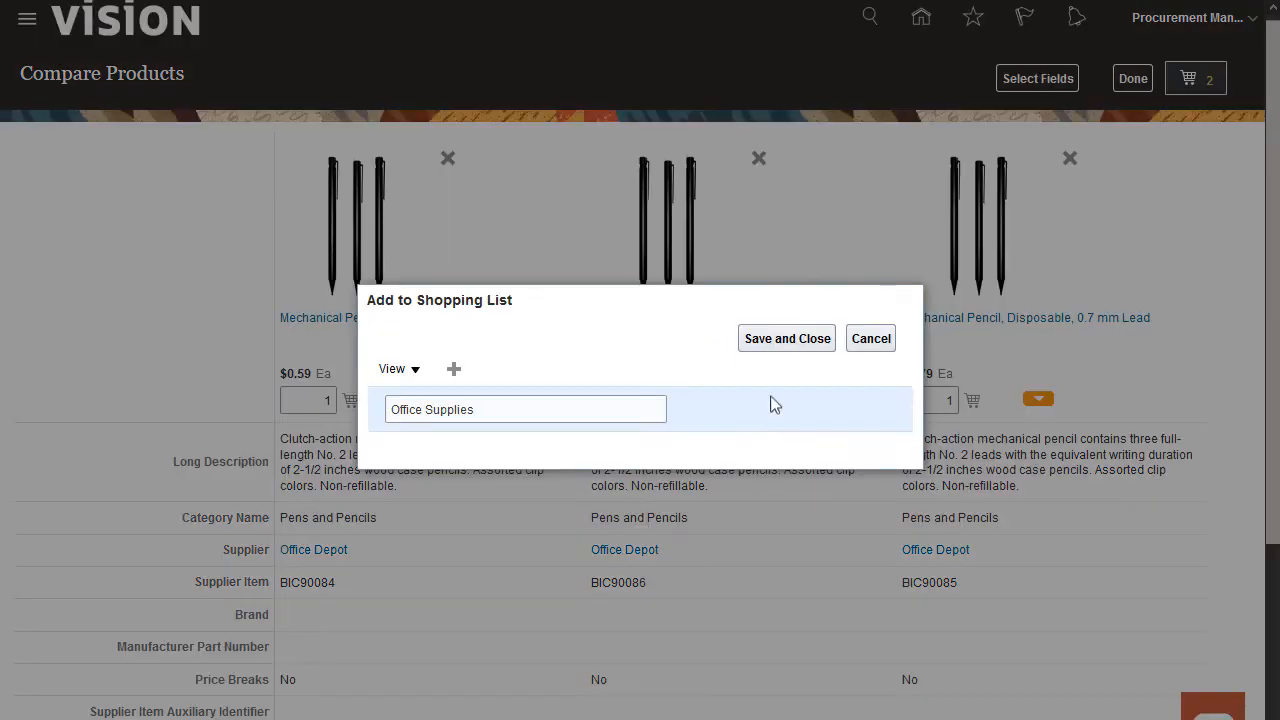
{"action": "left_click", "coordinate": [786, 338]}
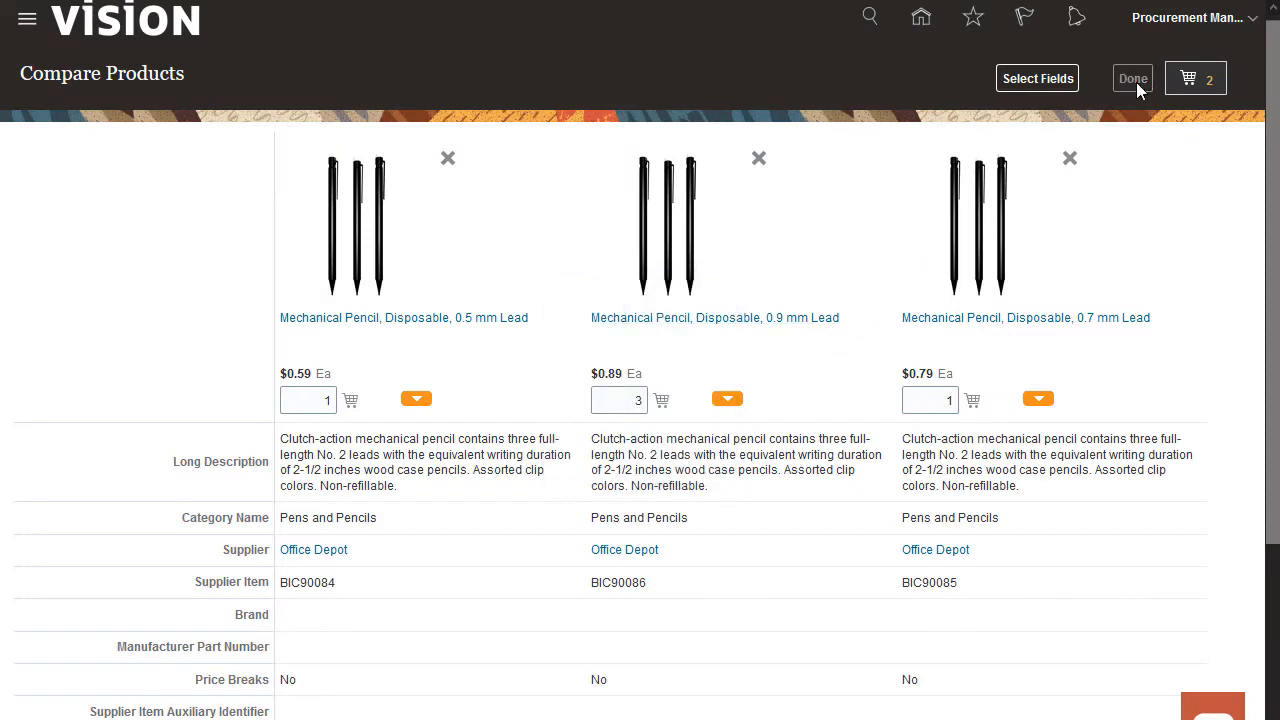
{"action": "left_click", "coordinate": [1132, 78]}
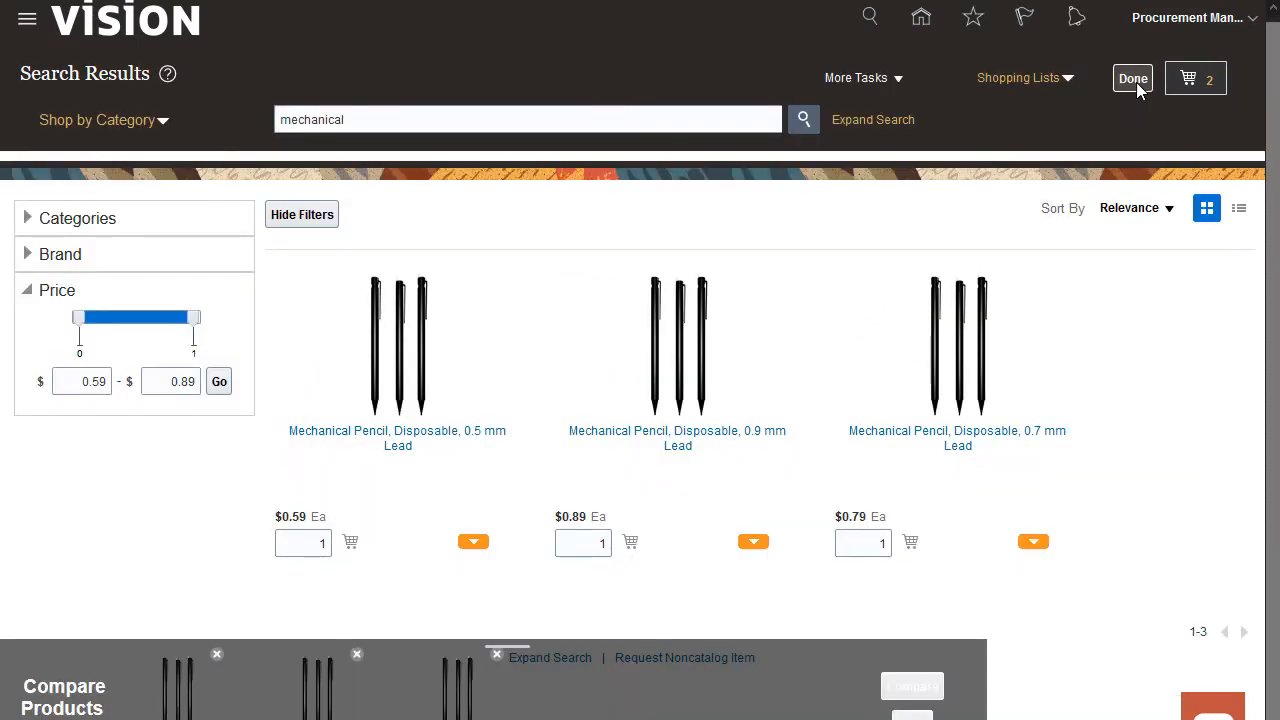
- Review the cart as requisition 717546 (organizers and pencils, 47.62 USD) and submit it for approval
{"action": "left_click", "coordinate": [1196, 78]}
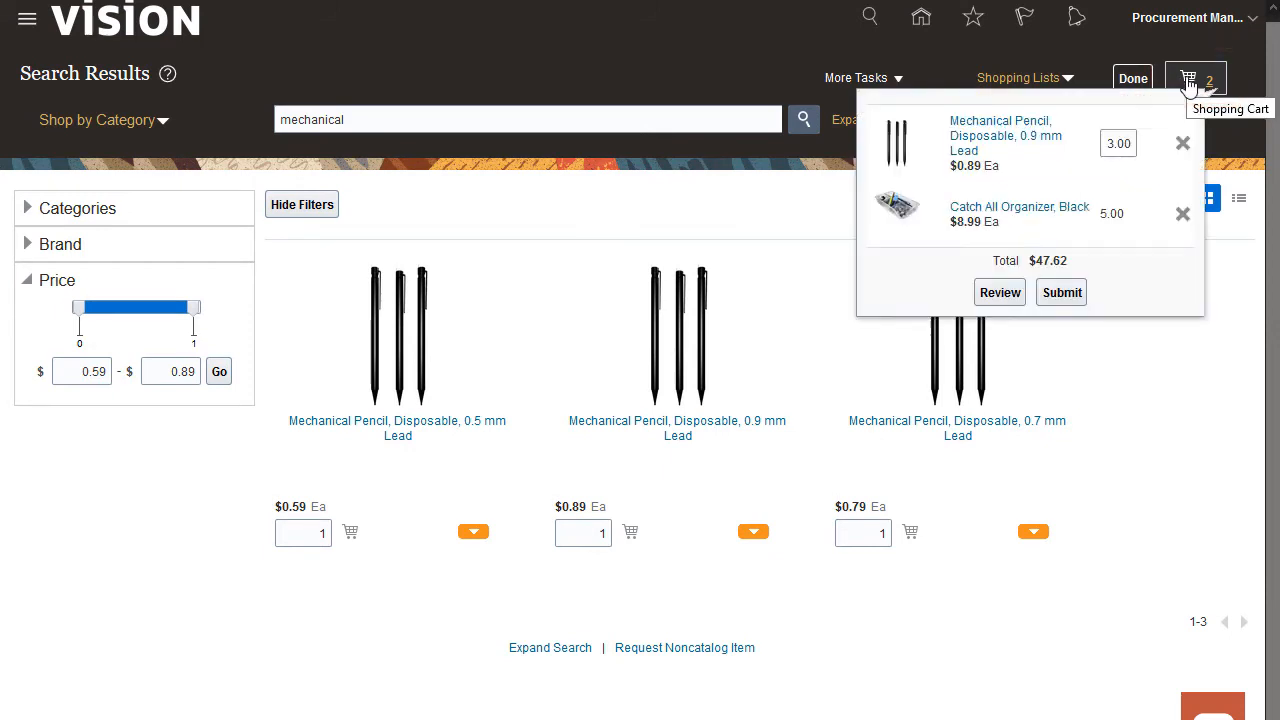
{"action": "left_click", "coordinate": [1000, 292]}
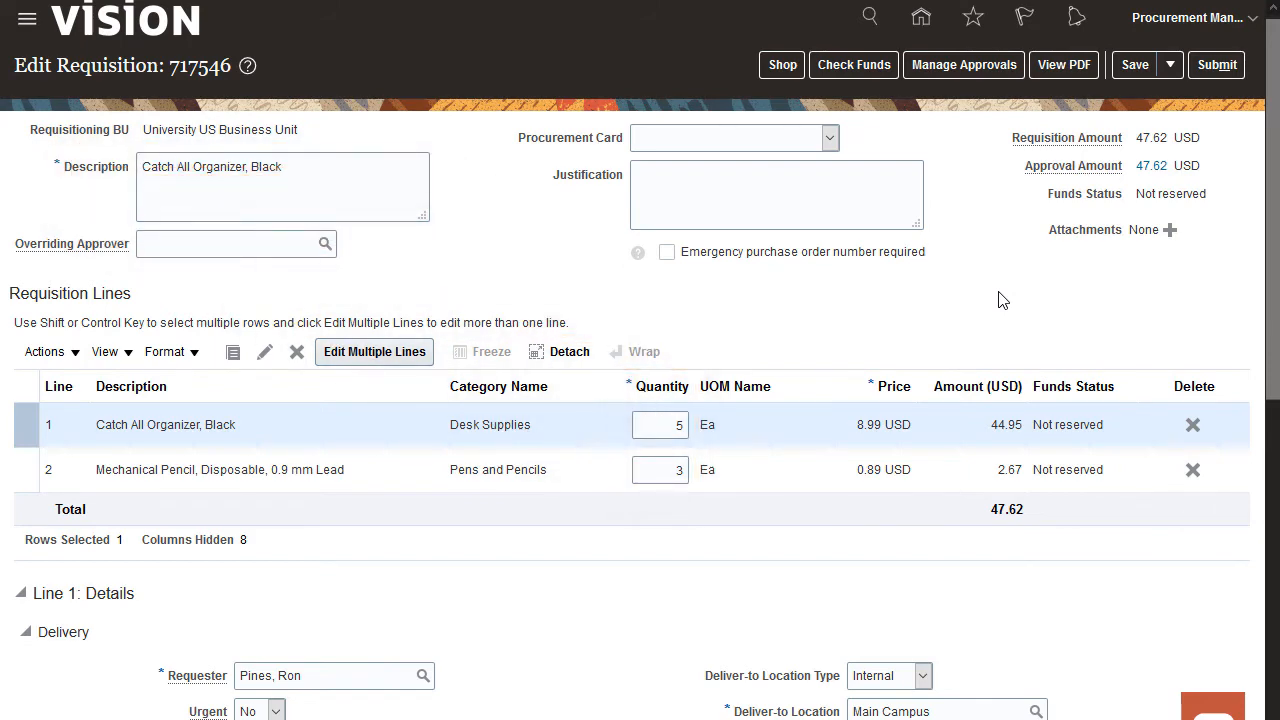
{"action": "scroll", "scroll_direction": "down", "scroll_amount": 3}
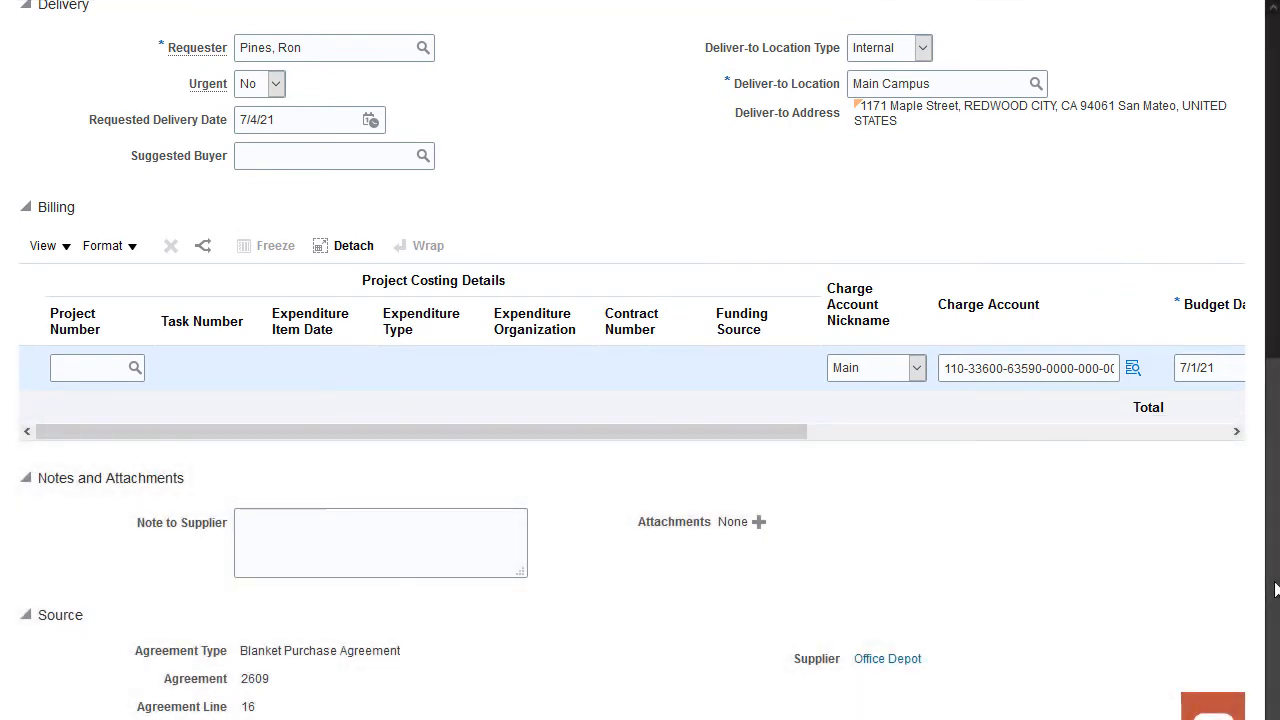
{"action": "scroll", "scroll_direction": "up", "scroll_amount": 3}
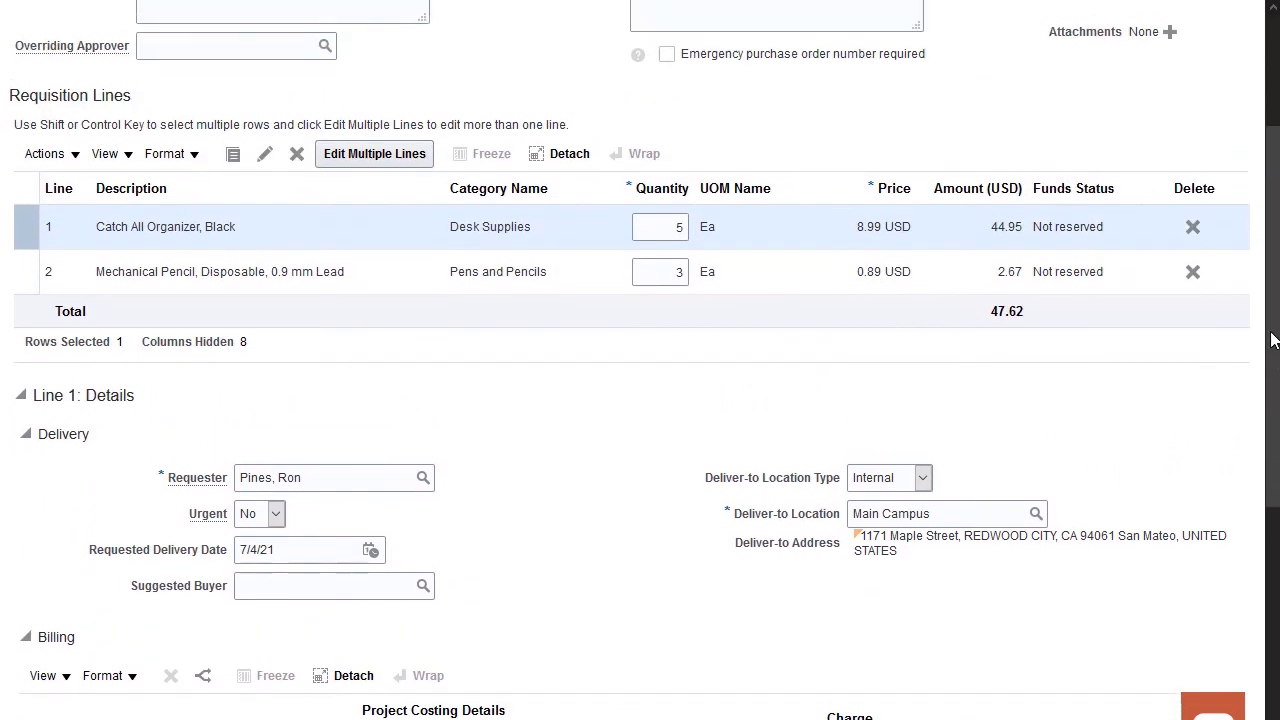
{"action": "scroll", "scroll_direction": "up", "scroll_amount": 3}
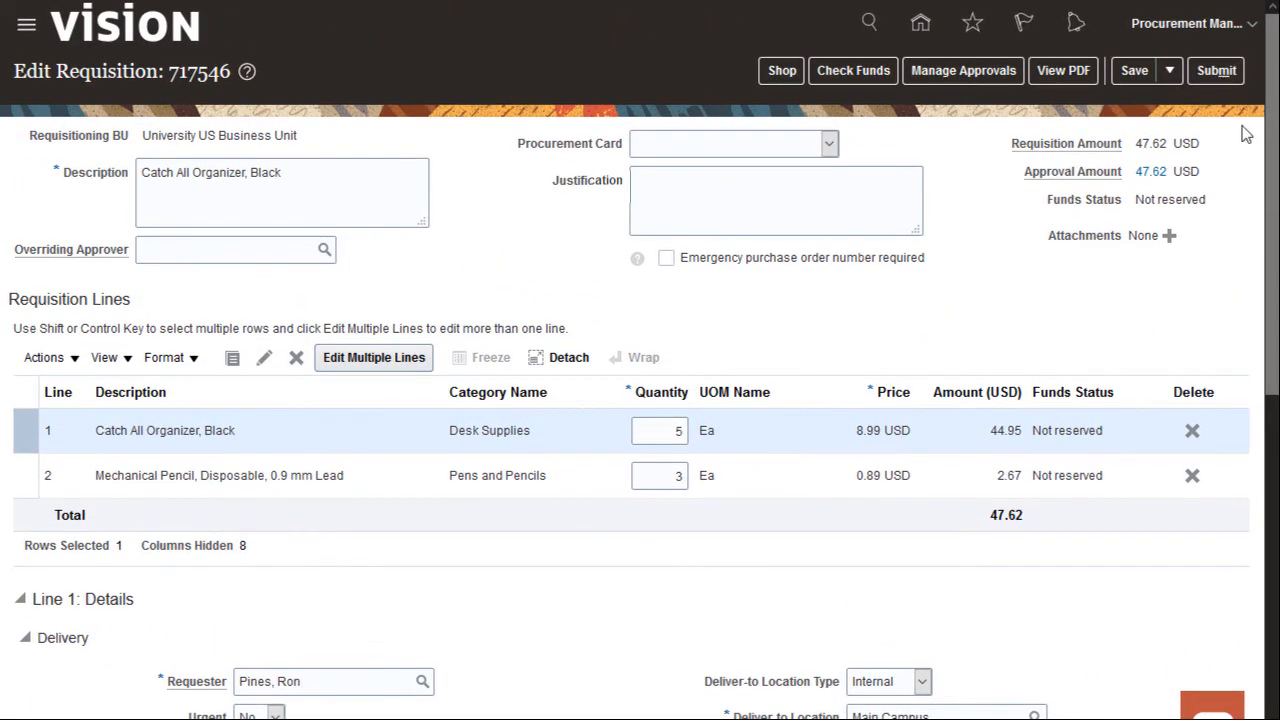
{"action": "left_click", "coordinate": [1216, 70]}
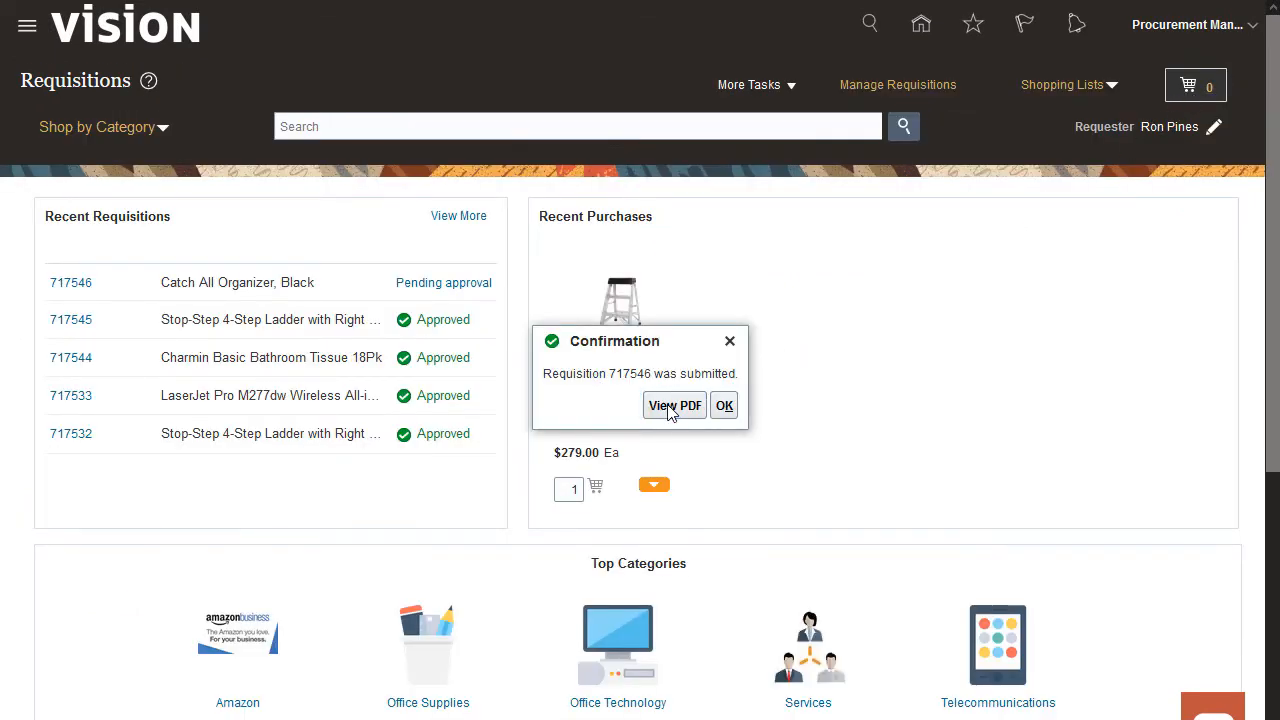
- Verify the Office Supplies shopping list holds the 0.9 mm pencil and organizer, then return to Requisitions
{"action": "left_click", "coordinate": [674, 404]}
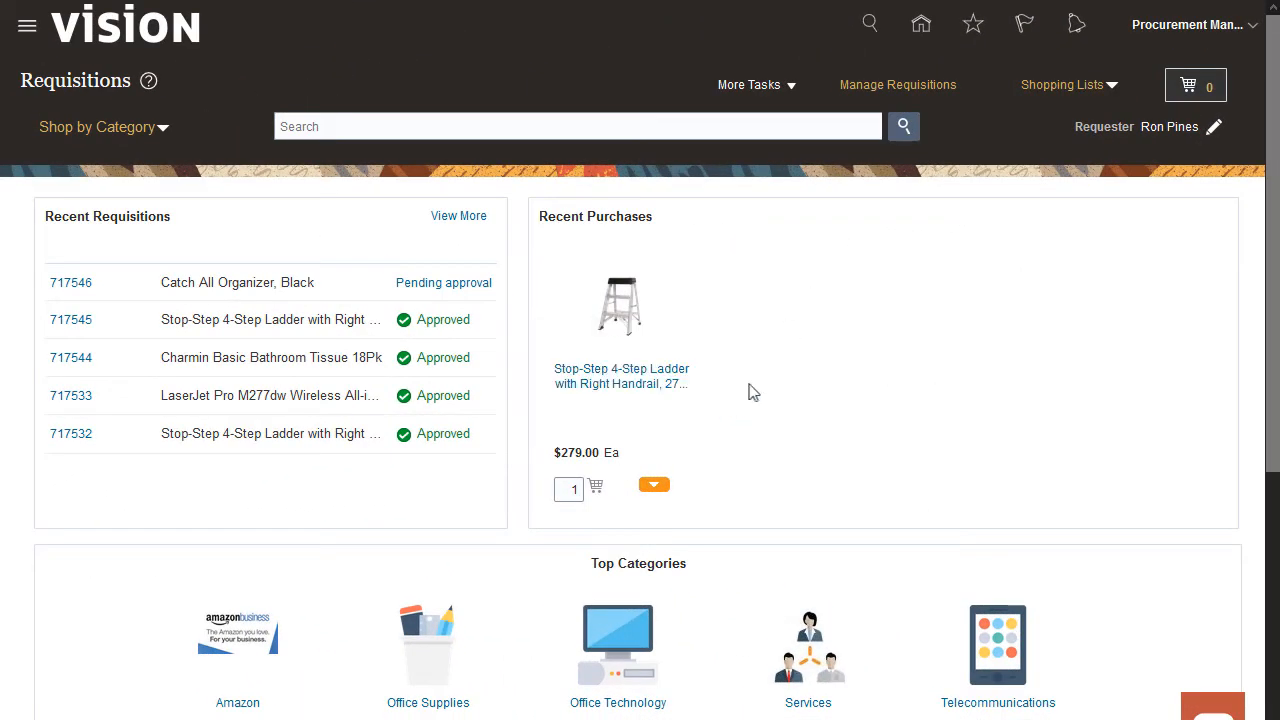
{"action": "left_click", "coordinate": [1068, 84]}
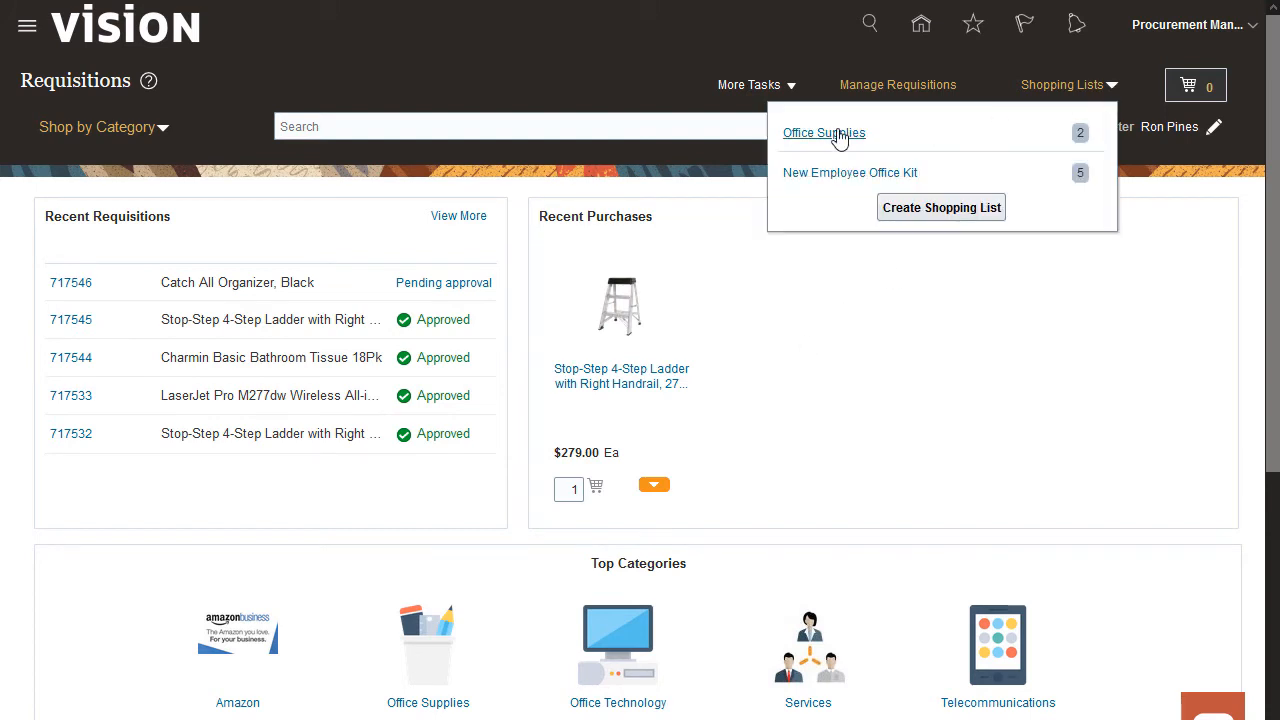
{"action": "left_click", "coordinate": [824, 132]}
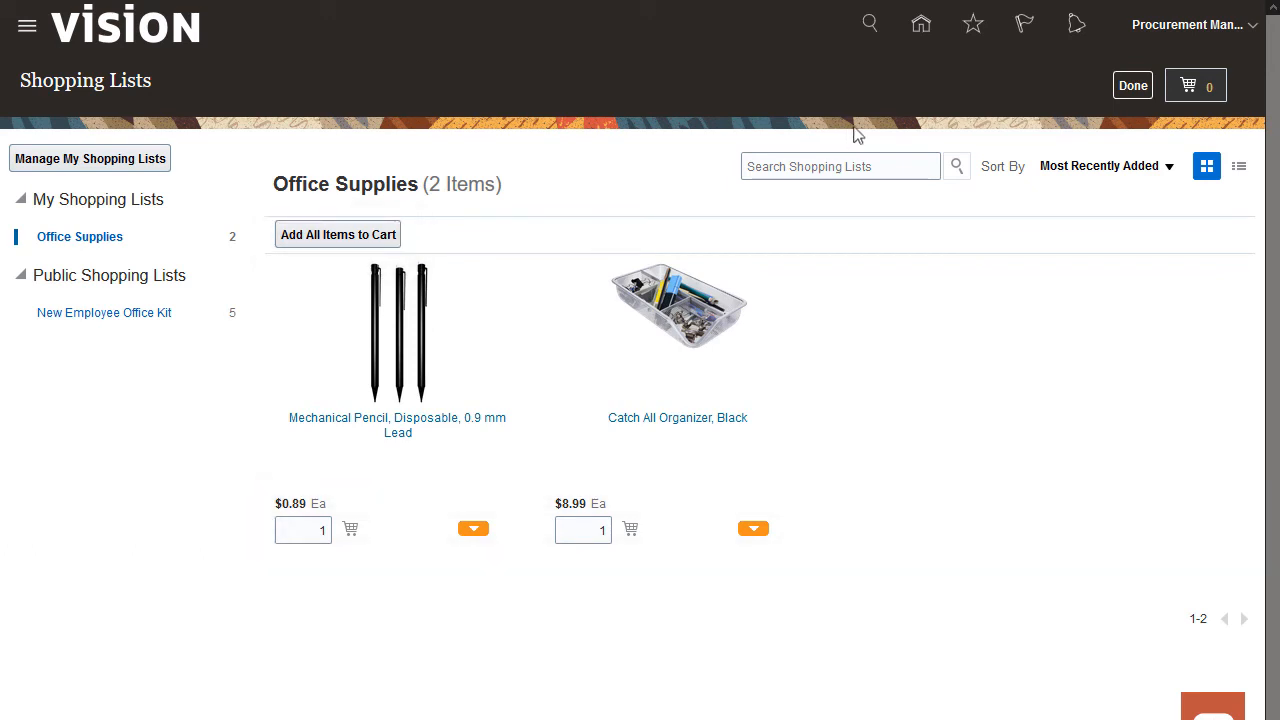
{"action": "left_click", "coordinate": [1132, 84]}
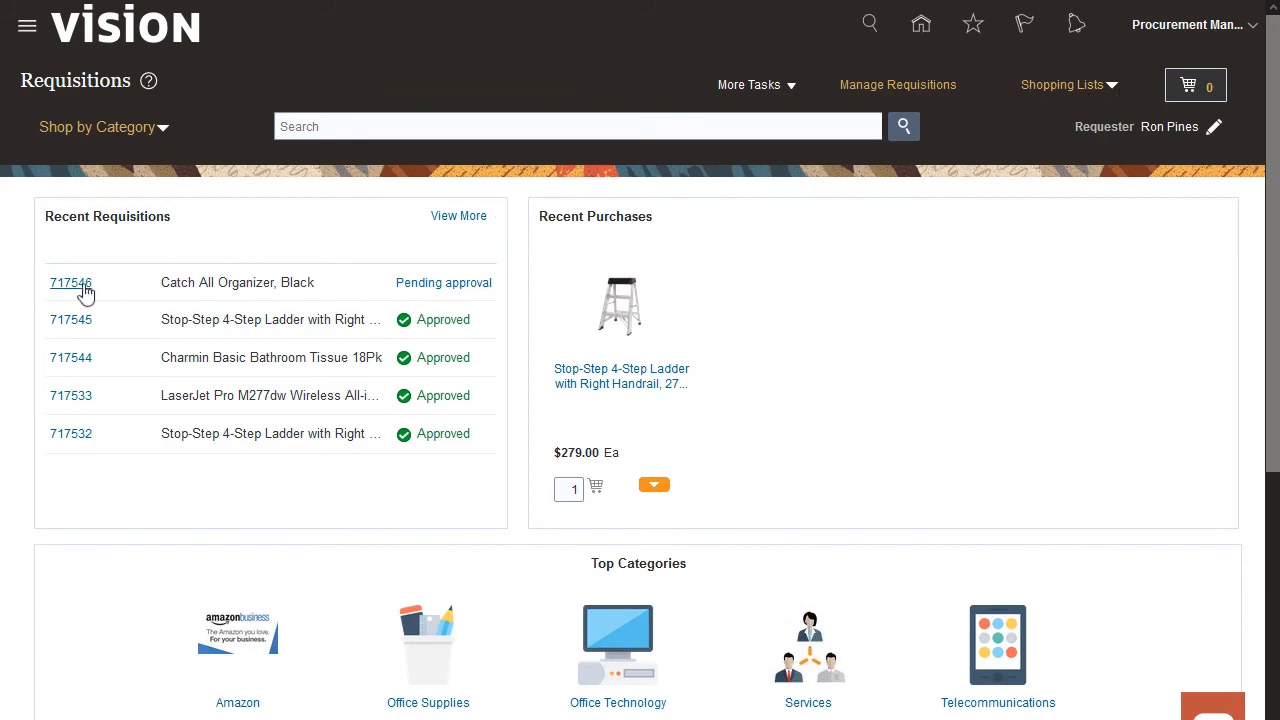
- Add a Legal Services initial consultation request form to the cart as requisition 717547
{"action": "left_click", "coordinate": [72, 284]}
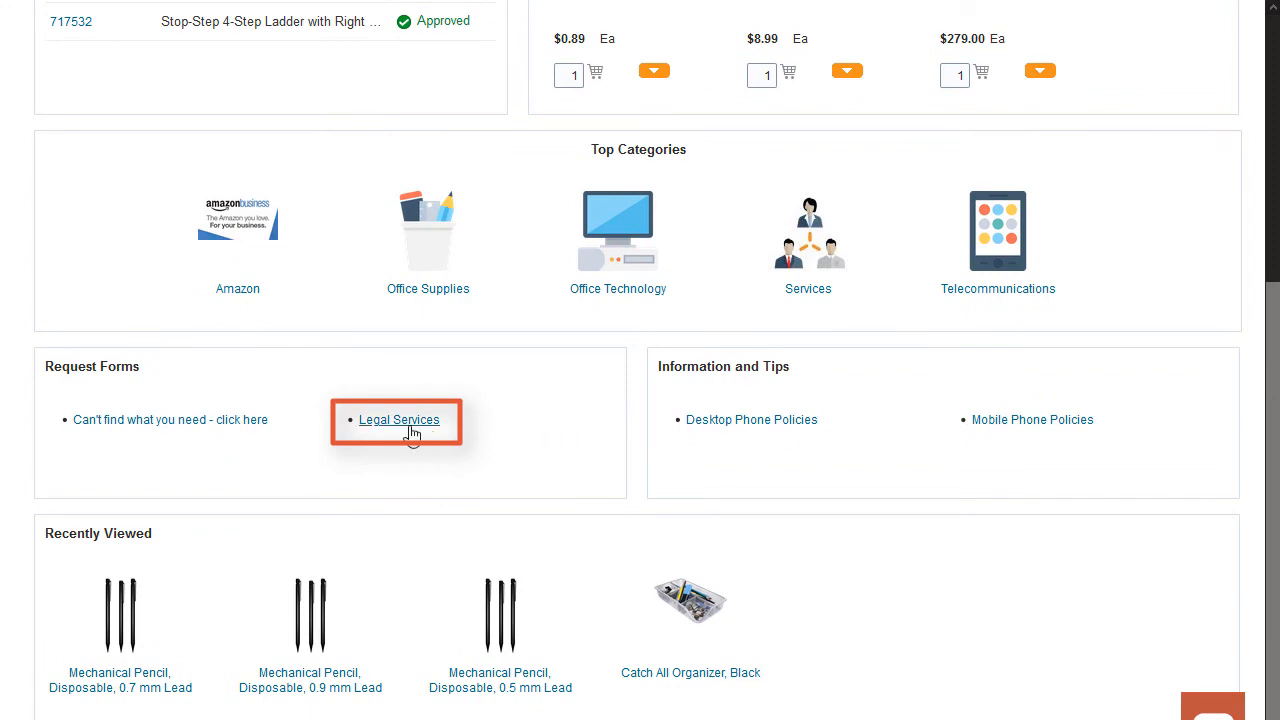
{"action": "left_click", "coordinate": [400, 420]}
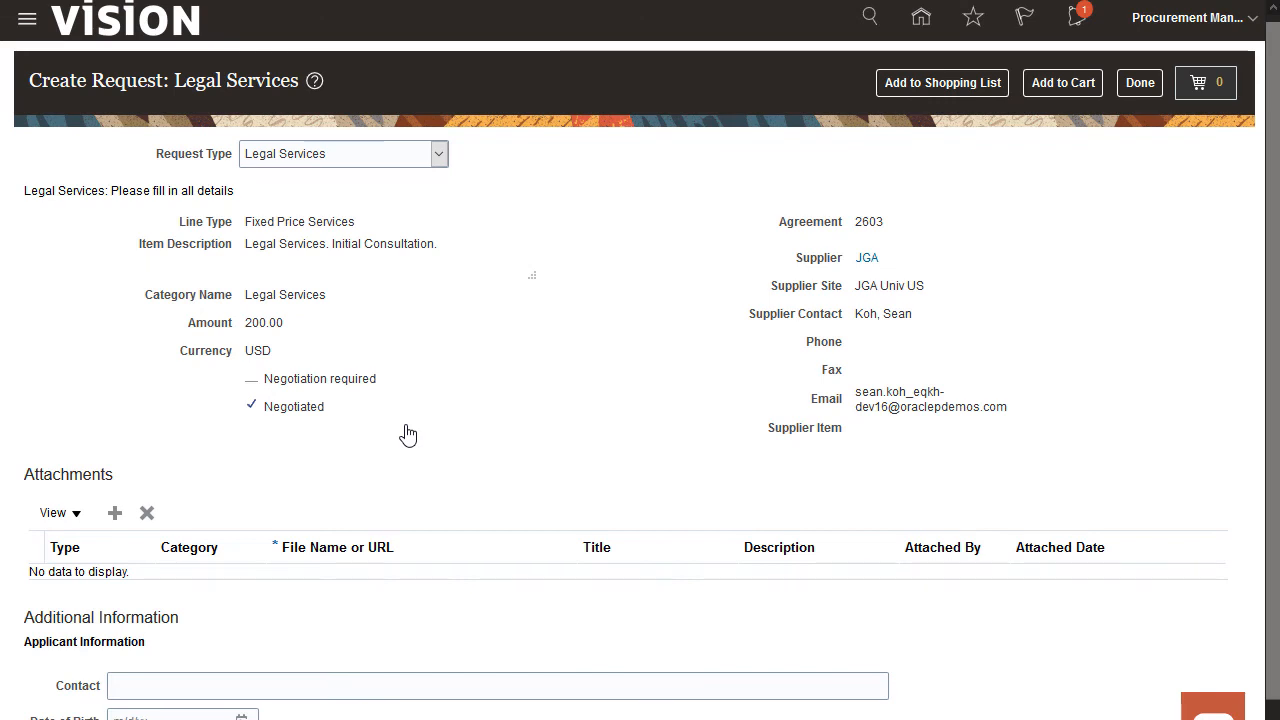
{"action": "mouse_move", "coordinate": [536, 332]}
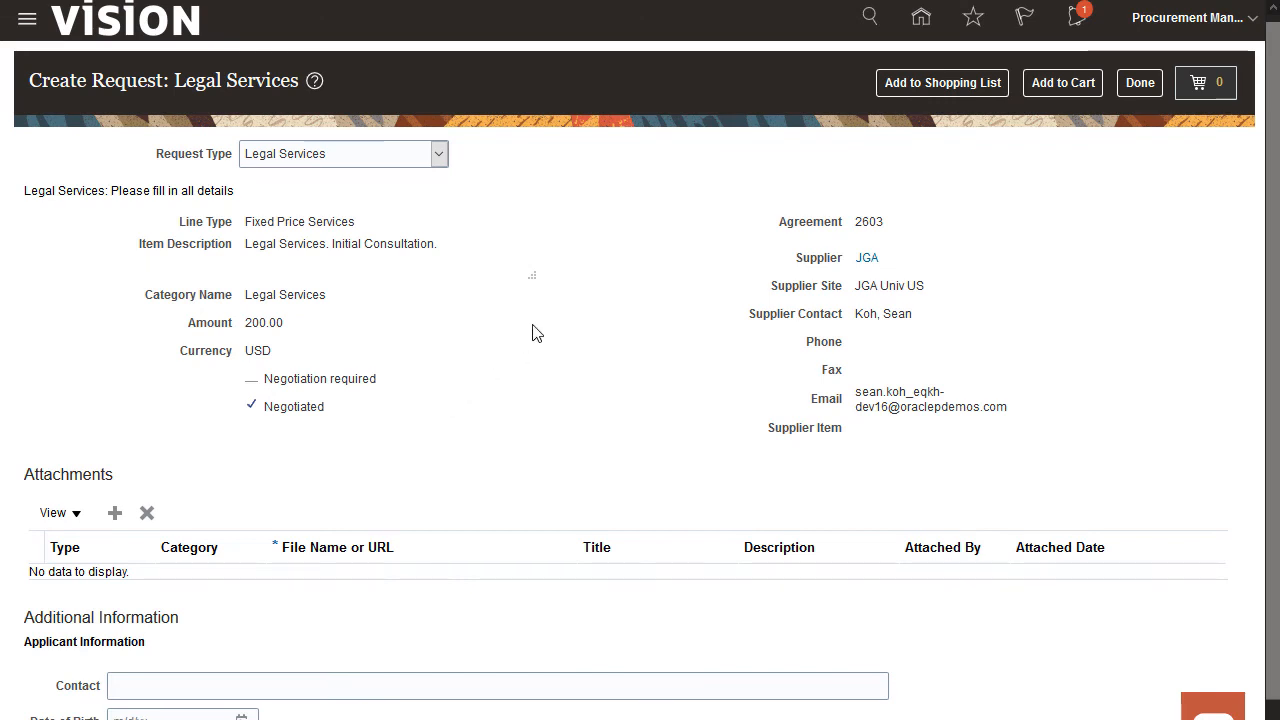
{"action": "left_click", "coordinate": [1062, 82]}
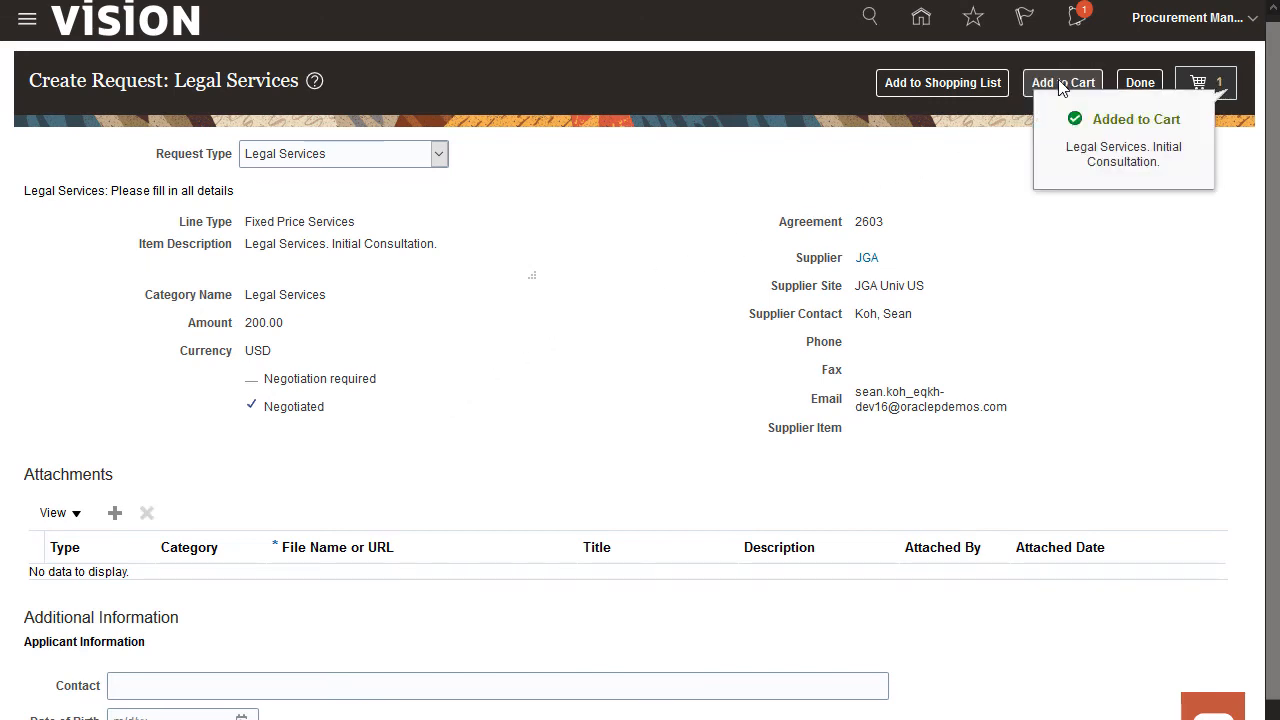
{"action": "left_click", "coordinate": [1140, 82]}
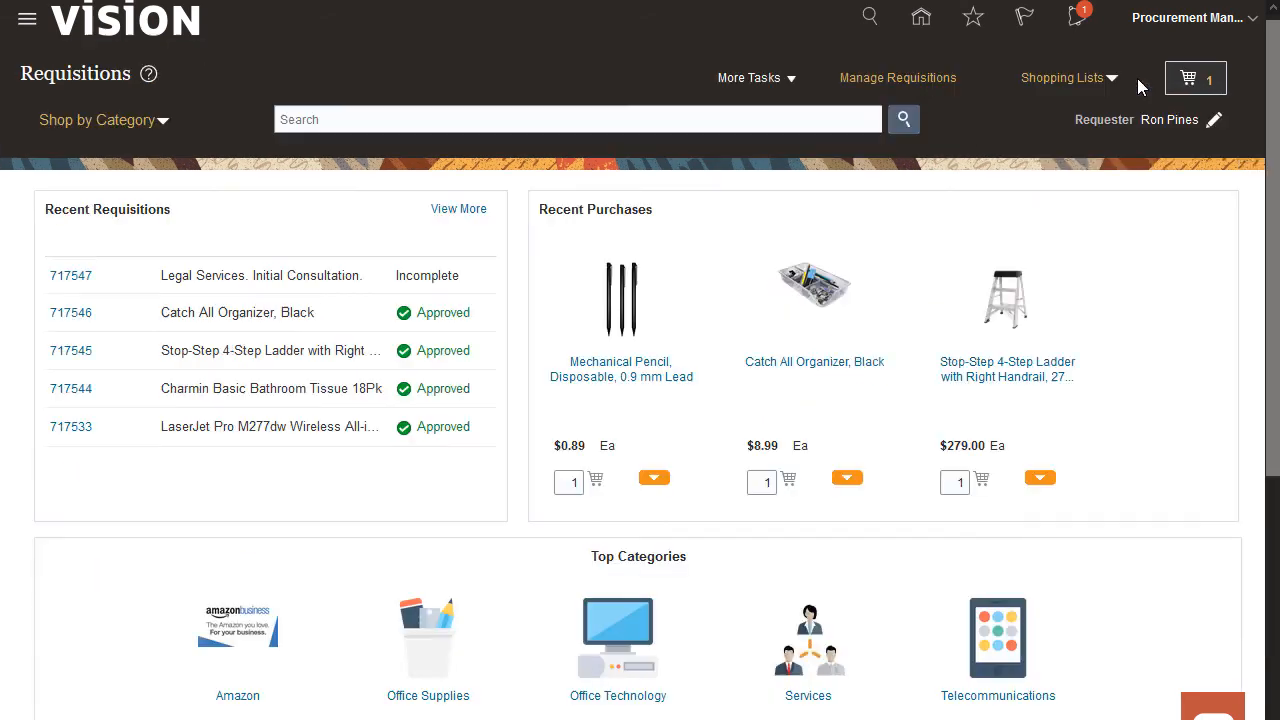